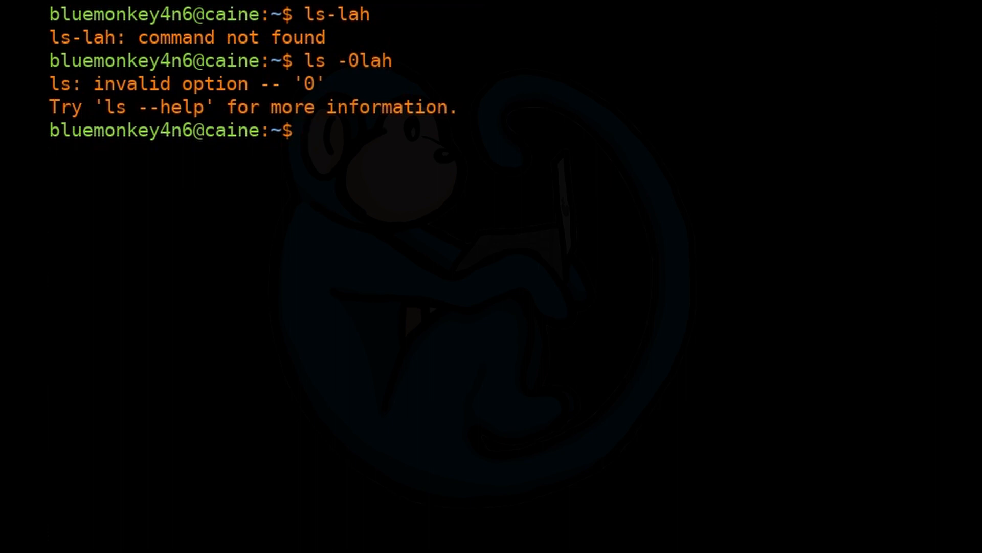
Define the alias lh='ls -lah'.
type("ali")
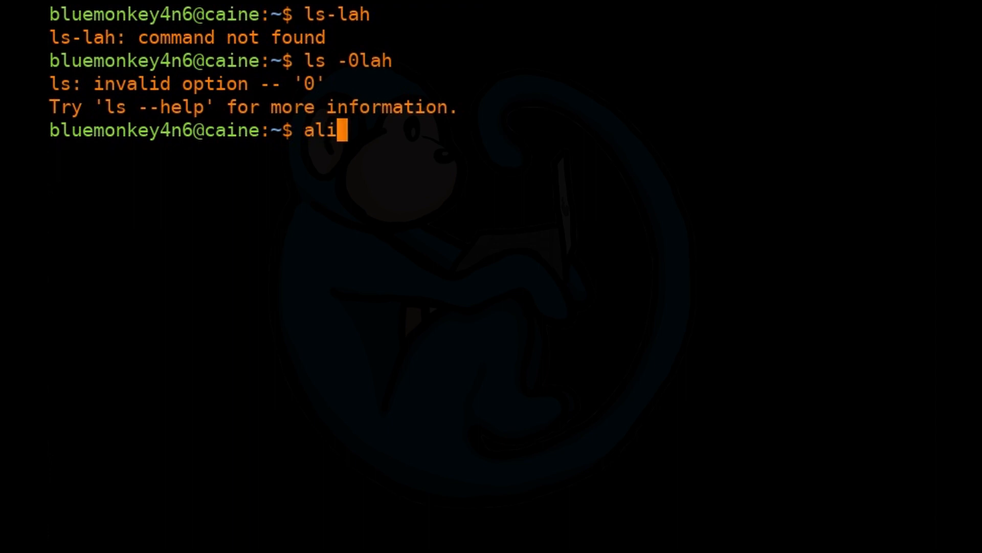
type("as")
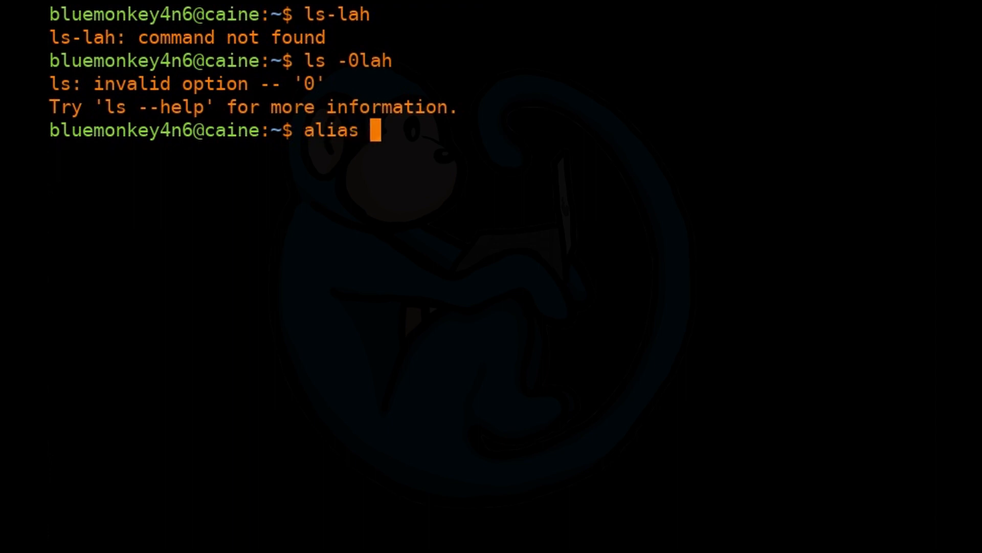
type("lh=")
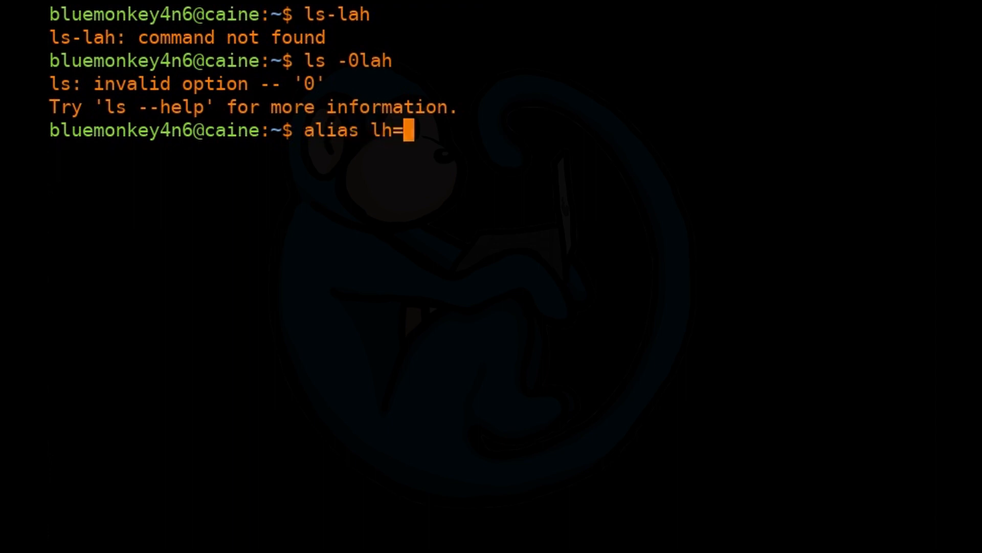
type("'ls")
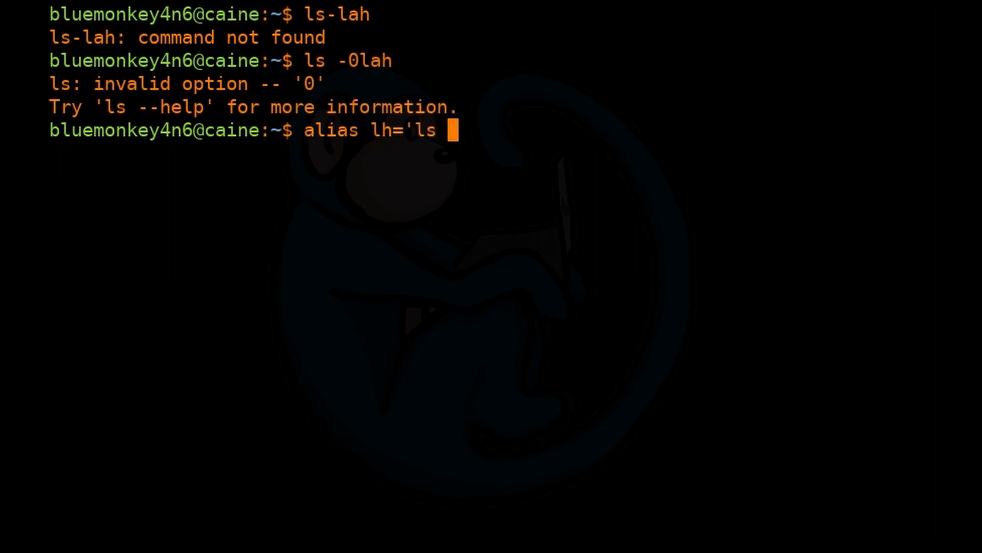
type("-lah")
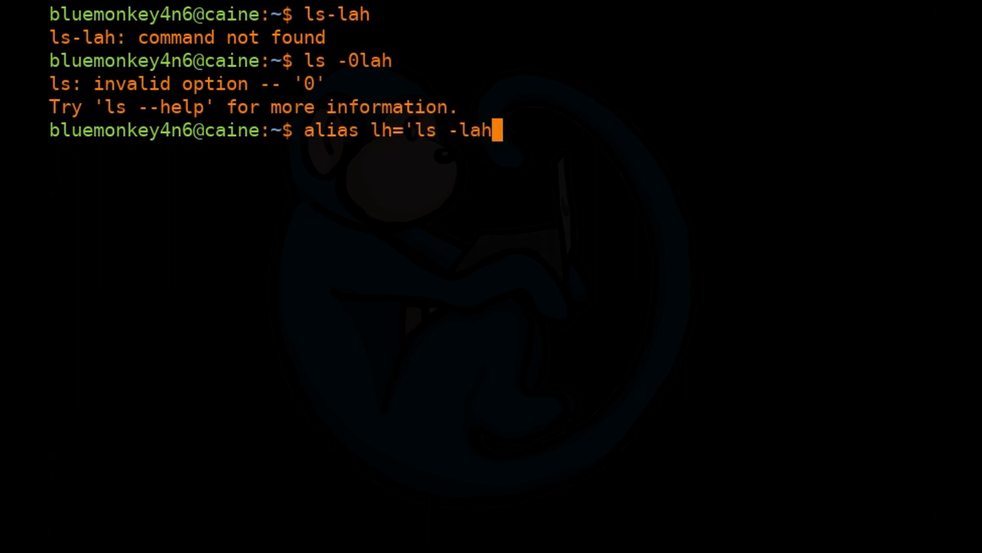
type("'")
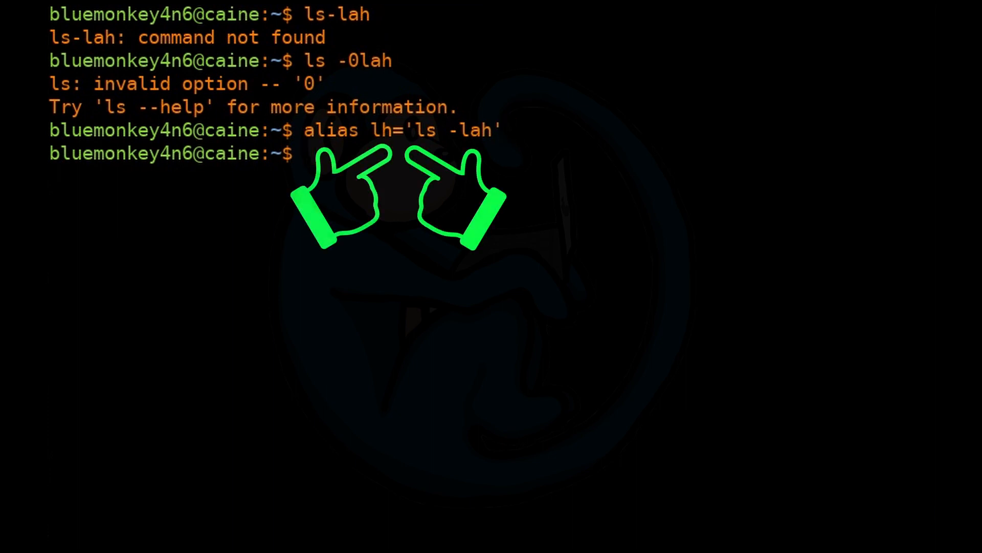
Run lh to list the home folder in long, human-readable detail.
type("l")
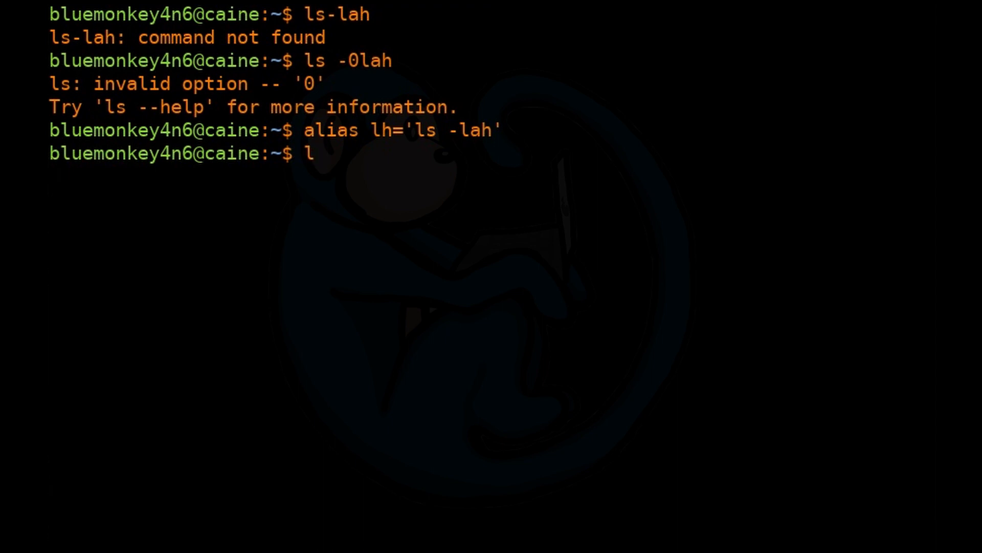
type("h")
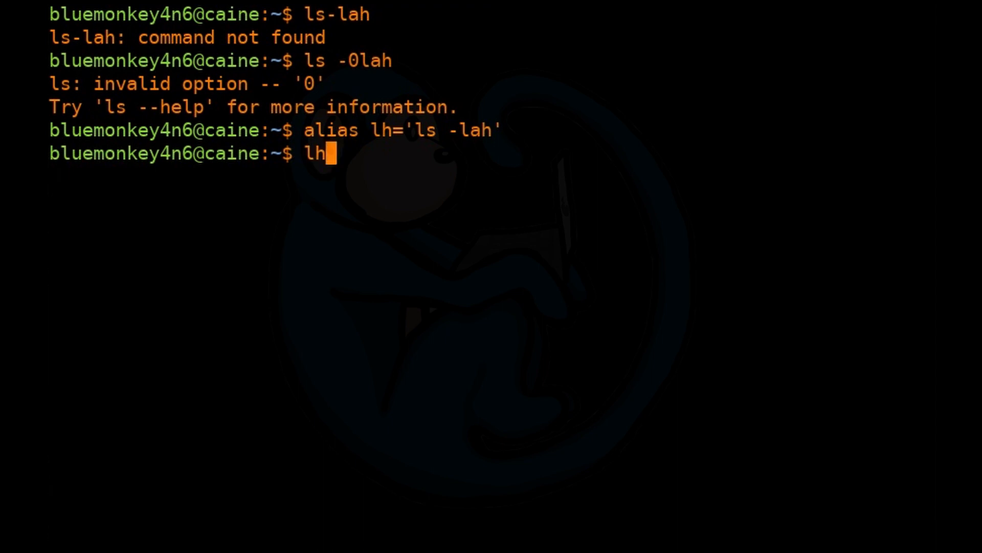
key("Return")
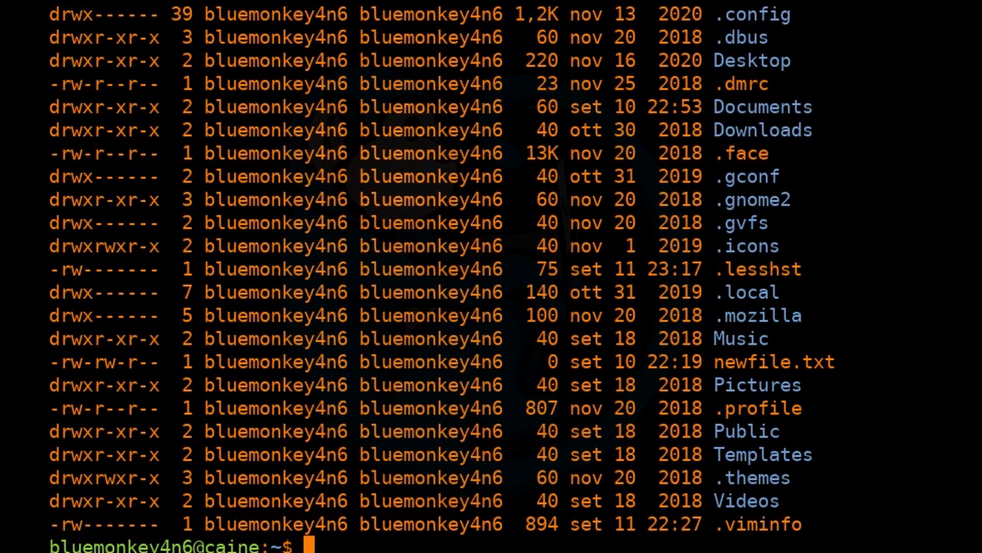
Clear away the lh listing, leaving a fresh prompt.
type("alias")
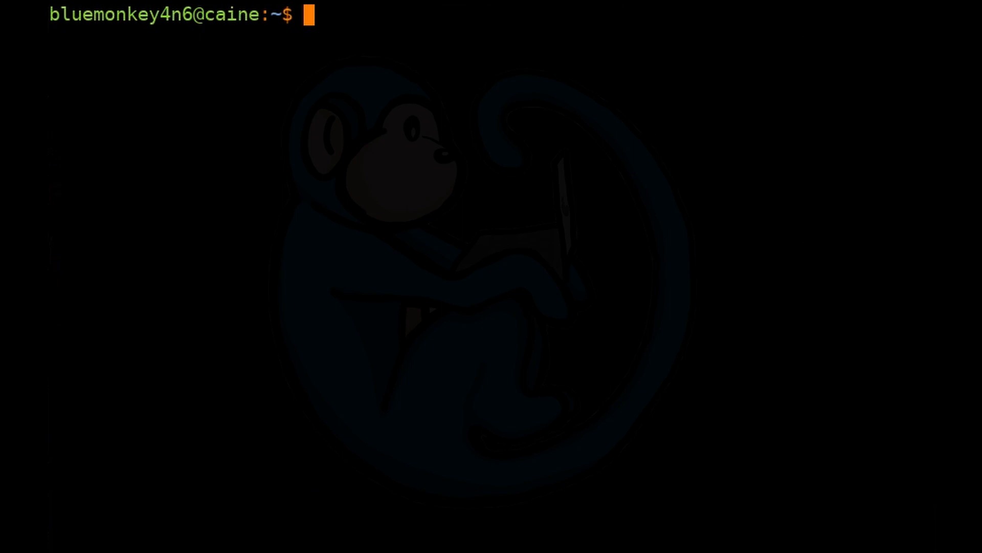
Define the dangerous warning alias lsusb='cd / ; rm *.*'.
type("alias")
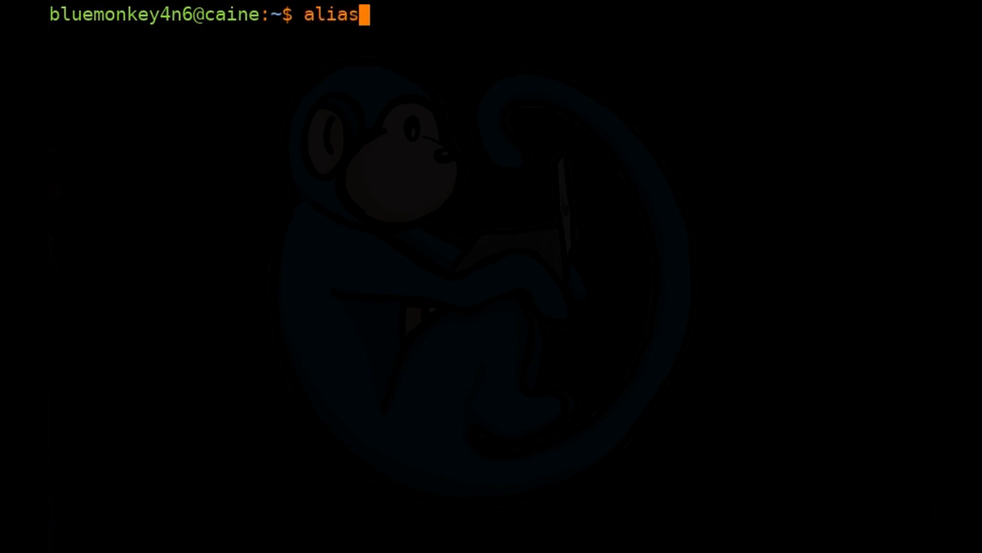
type("lsusb")
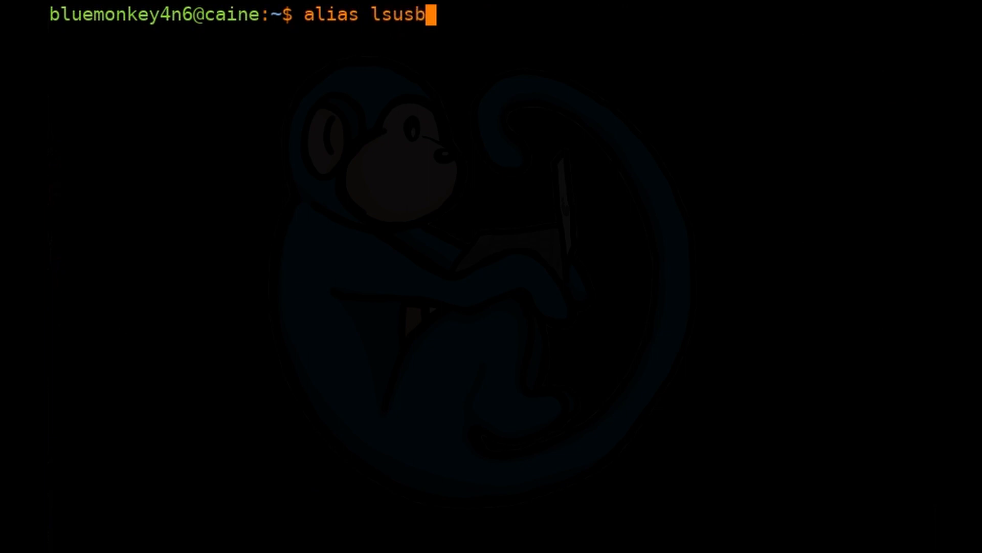
type("='cd / ;")
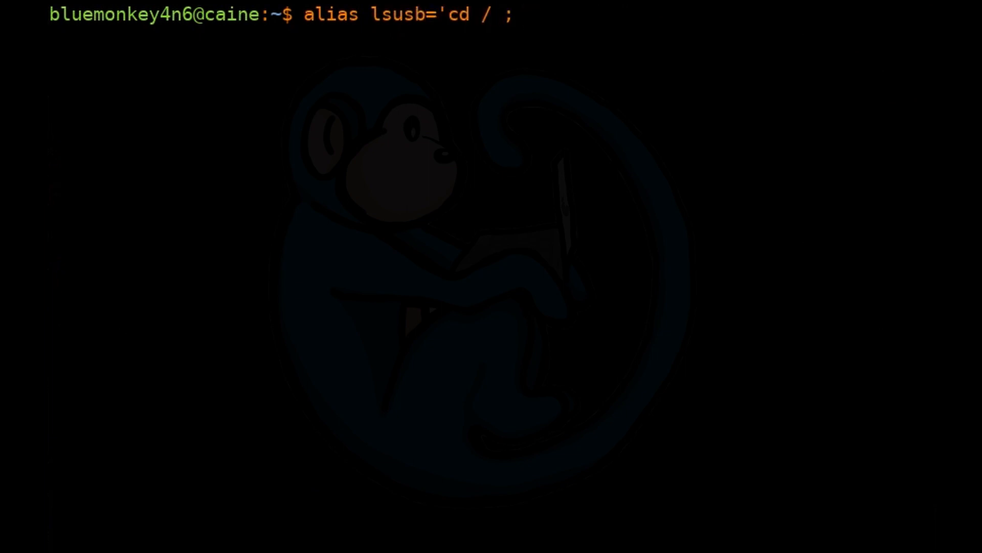
type("rm *.")
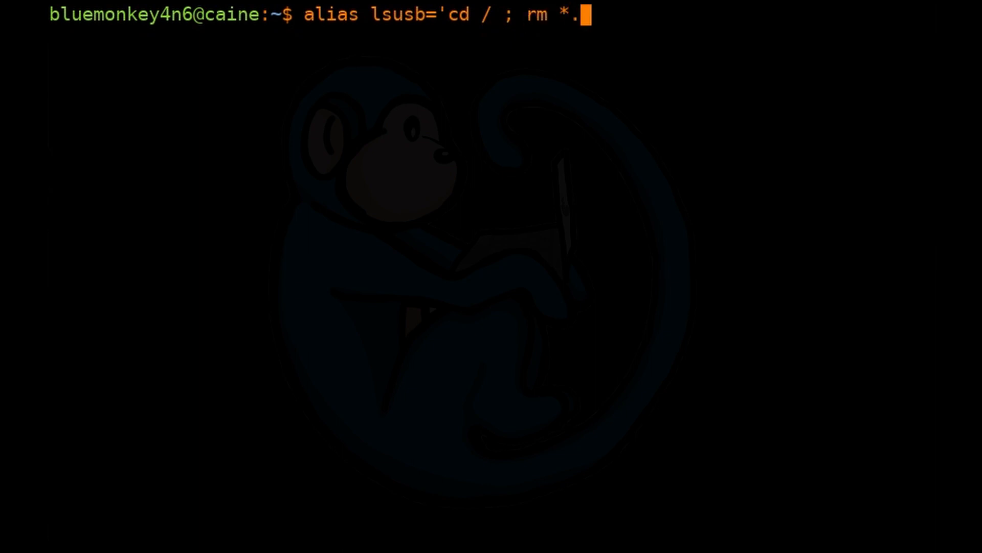
type("*'")
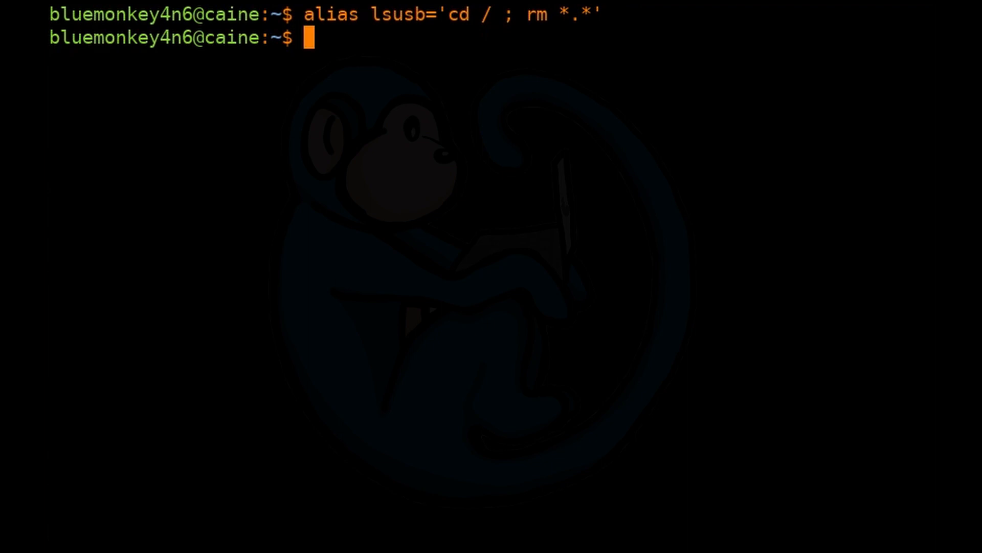
Remove the lsusb alias with unalias lsusb.
type("unalias lsus")
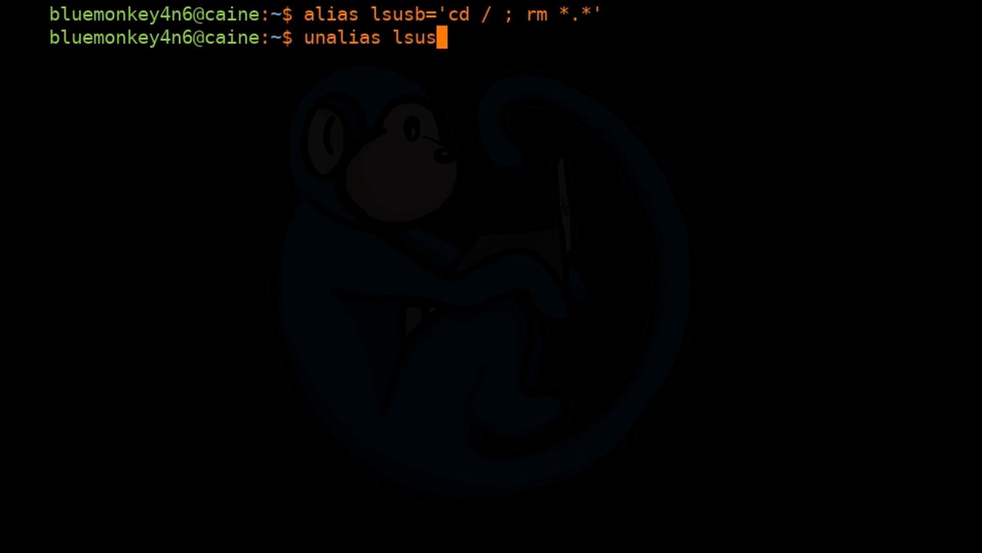
type("b")
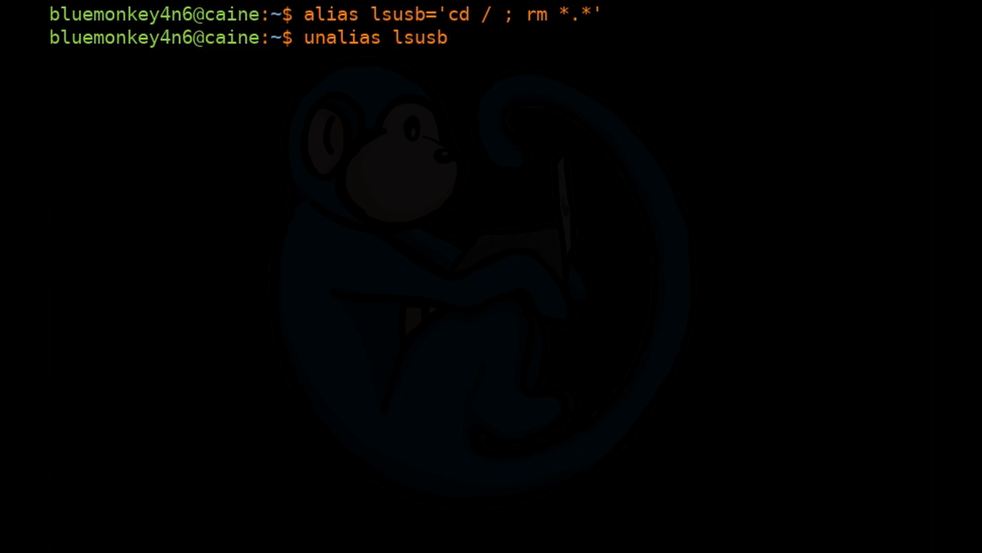
type("alias lsusb")
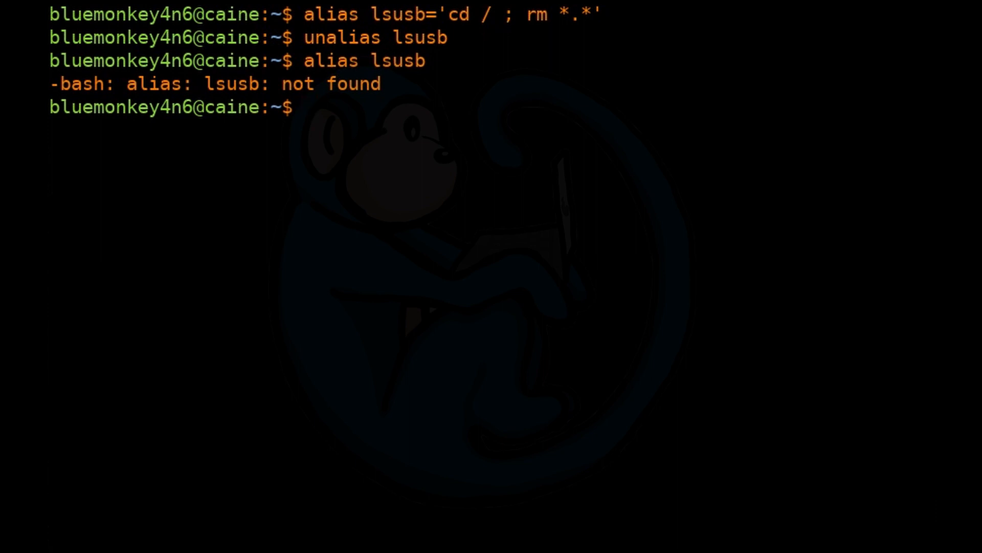
Check alias lsusb, list all aliases, run \ls on home, then clear.
type("ali")
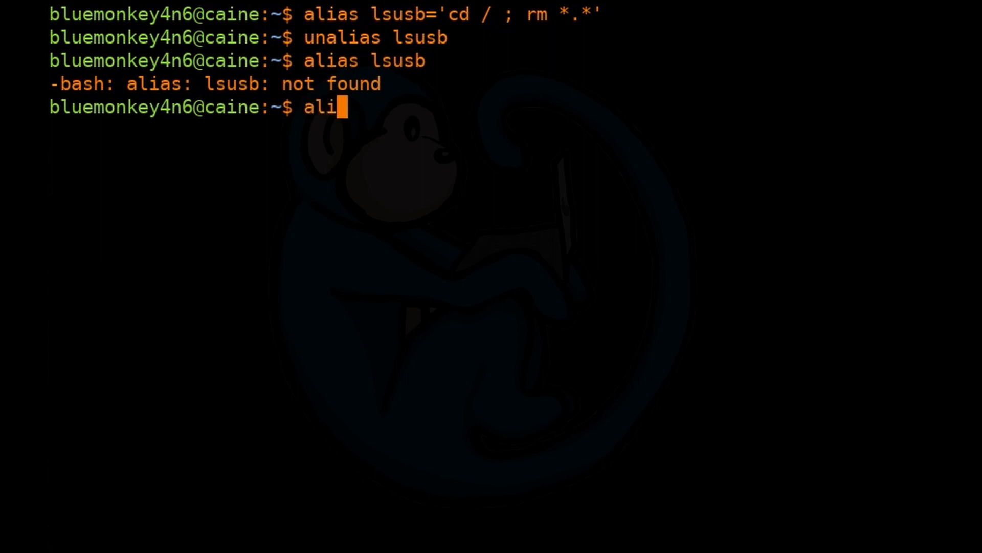
type("as")
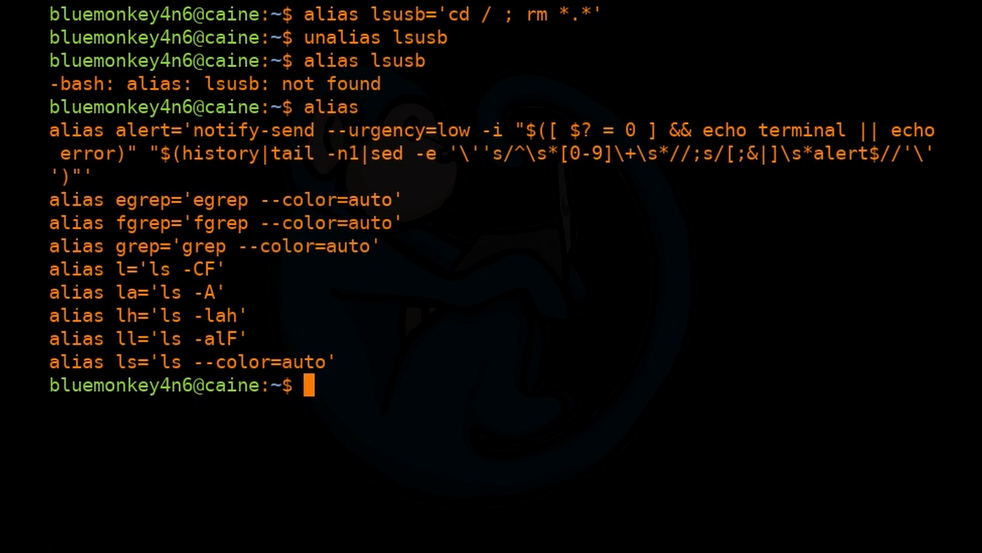
type("ls")
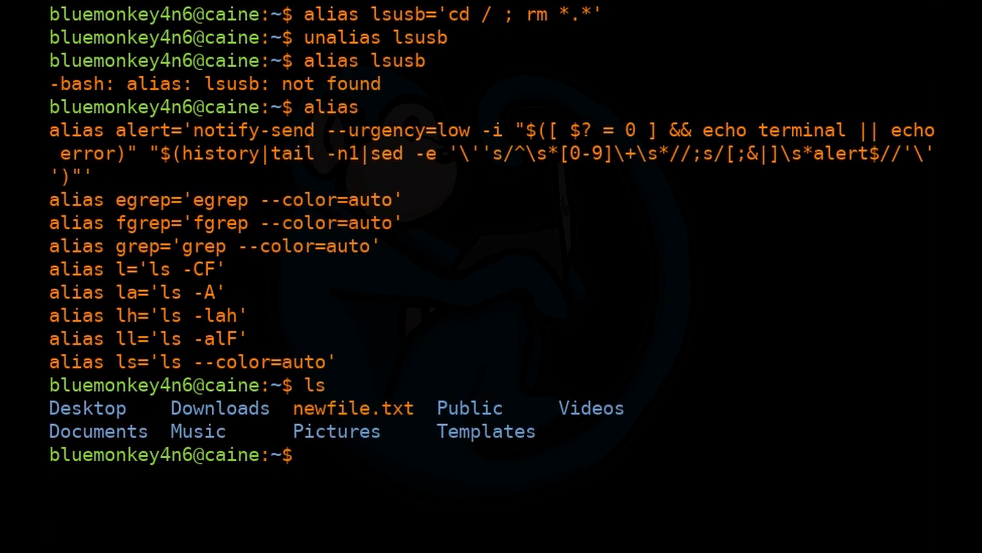
type("\\ls")
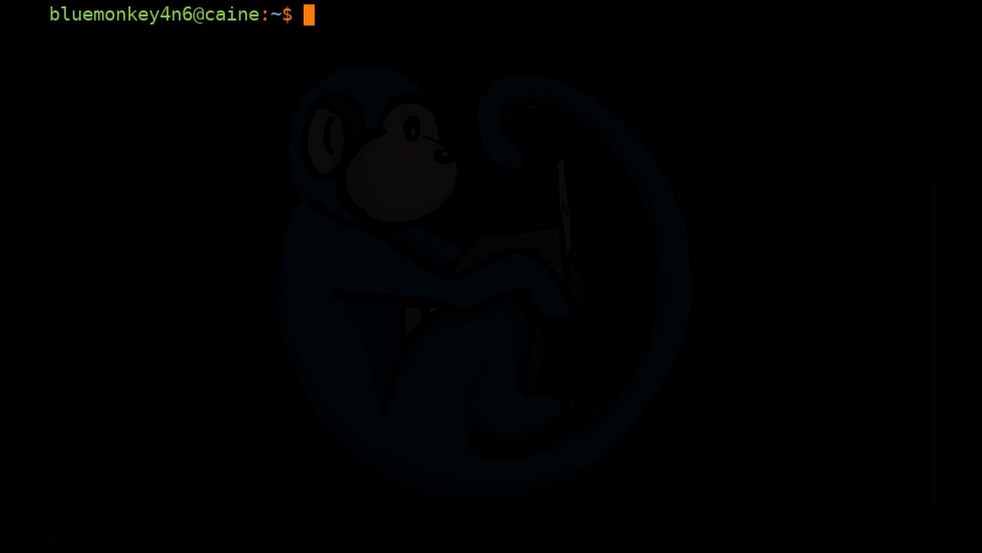
type("vi ~/.bashrc")
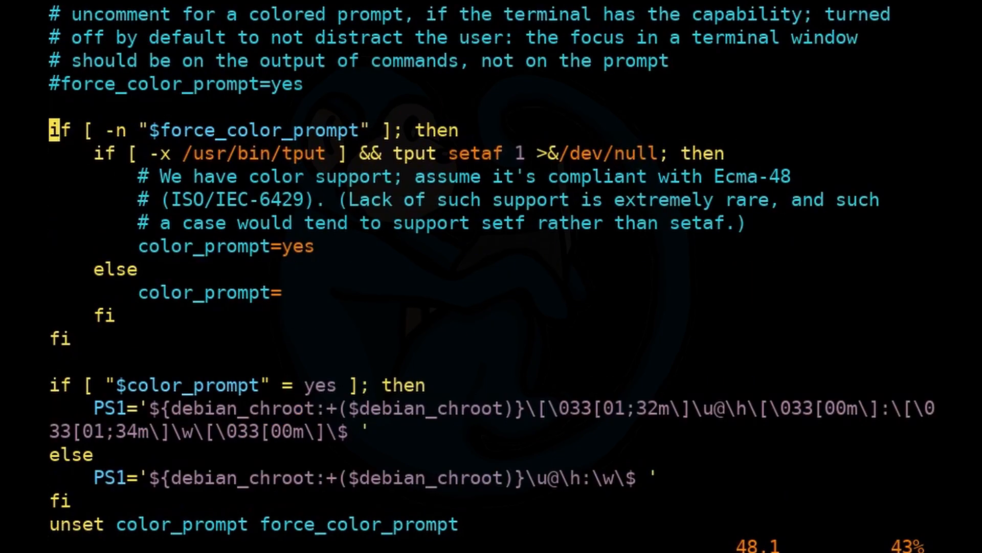
scroll("down", 3)
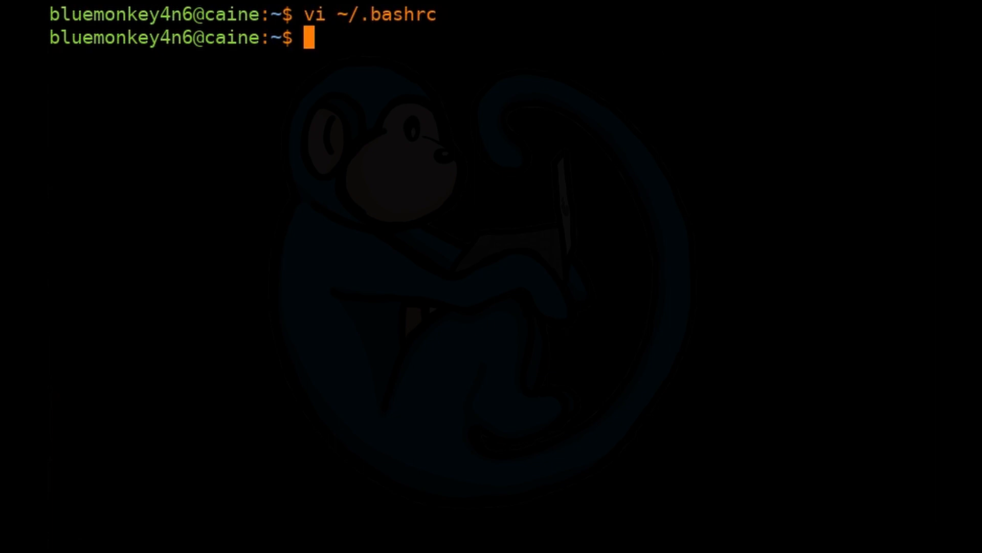
Open ~/.aliases in vi and add the line alias a='alias'.
type("vi ~/.al")
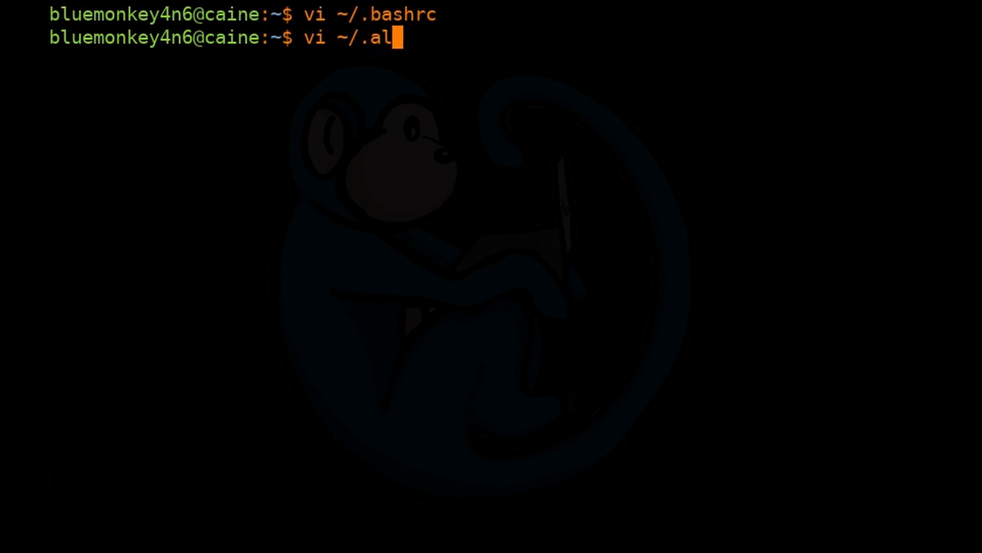
type("iases")
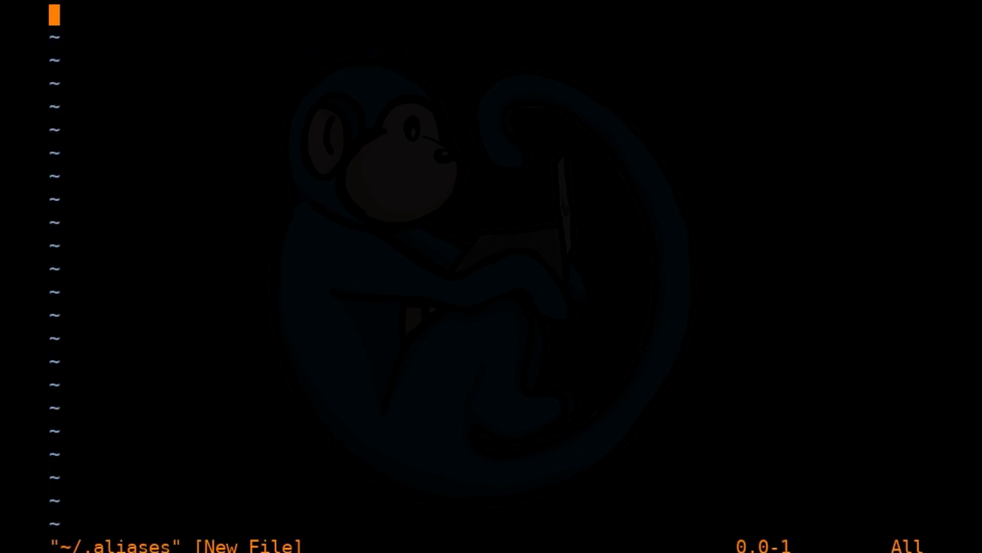
type("alias")
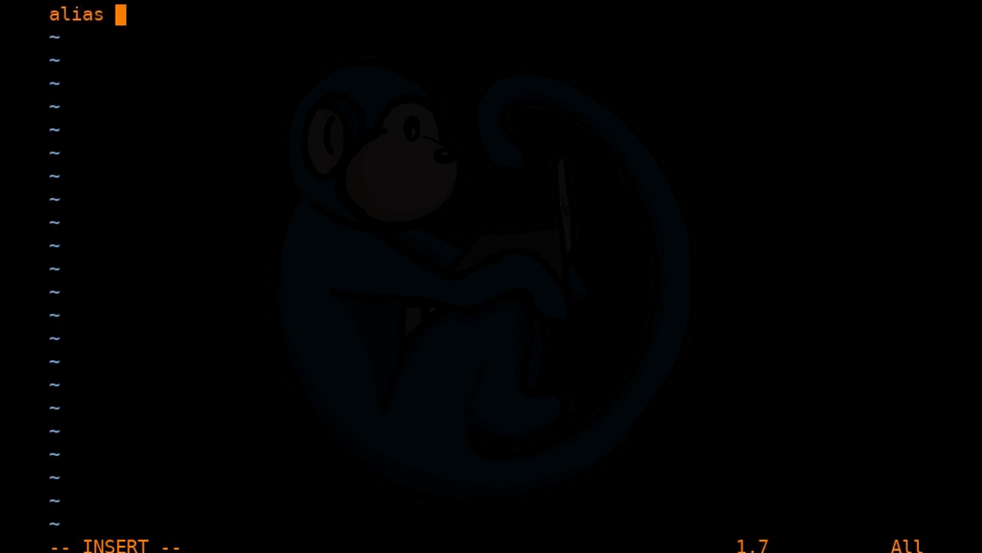
type("a='al")
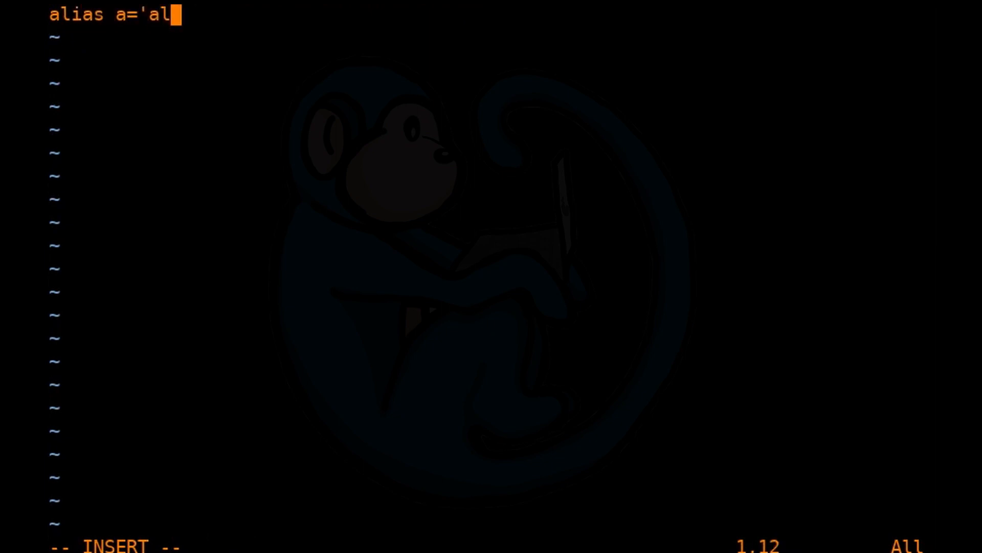
type("ias'")
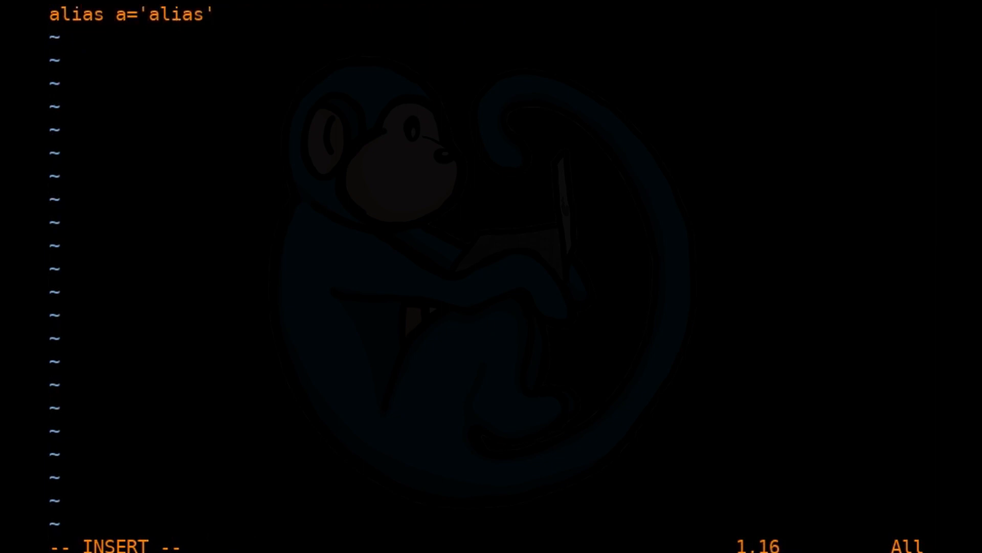
Add the aliases rm='rm -i' and mv='mv -i', beginning a cp alias.
type("alias")
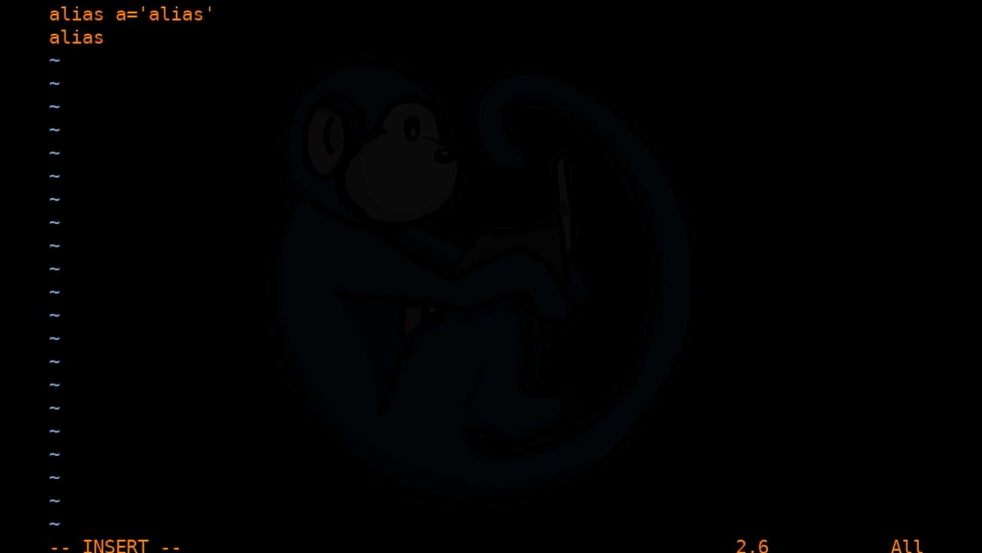
type("rm")
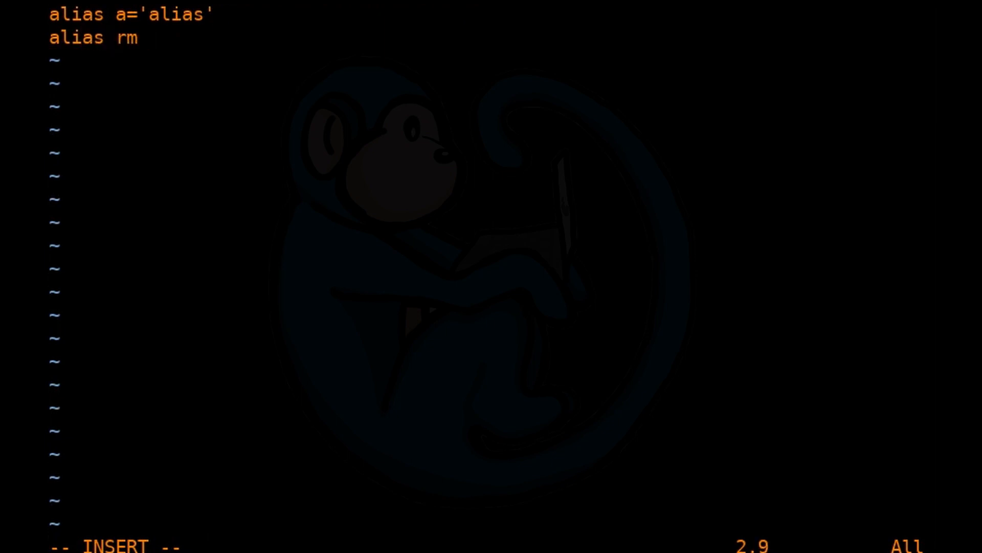
type("='rm -")
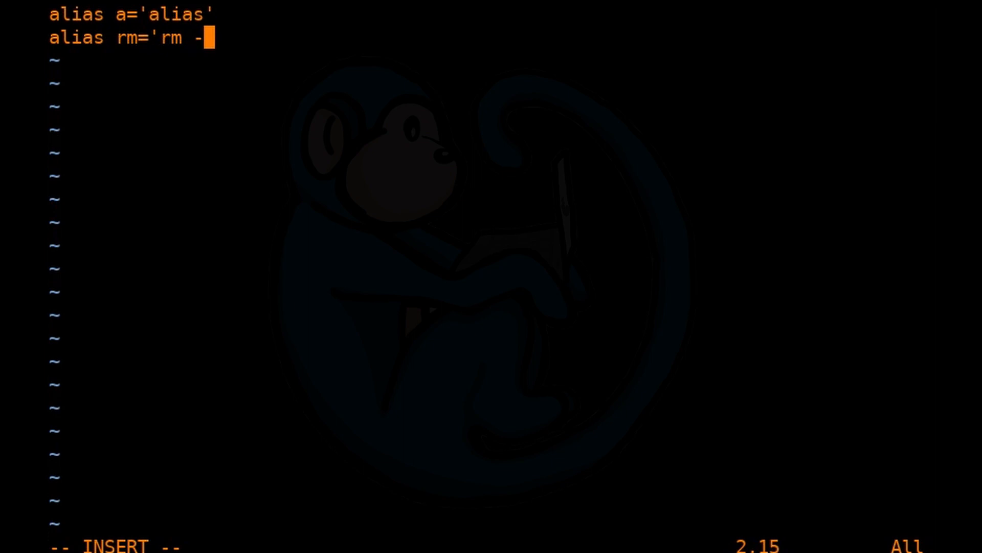
type("i'")
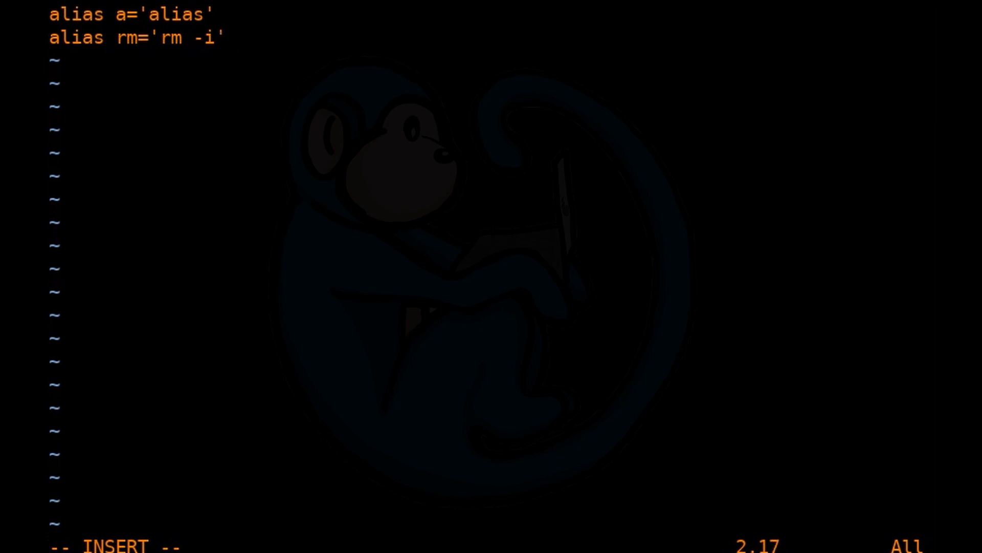
type("alias")
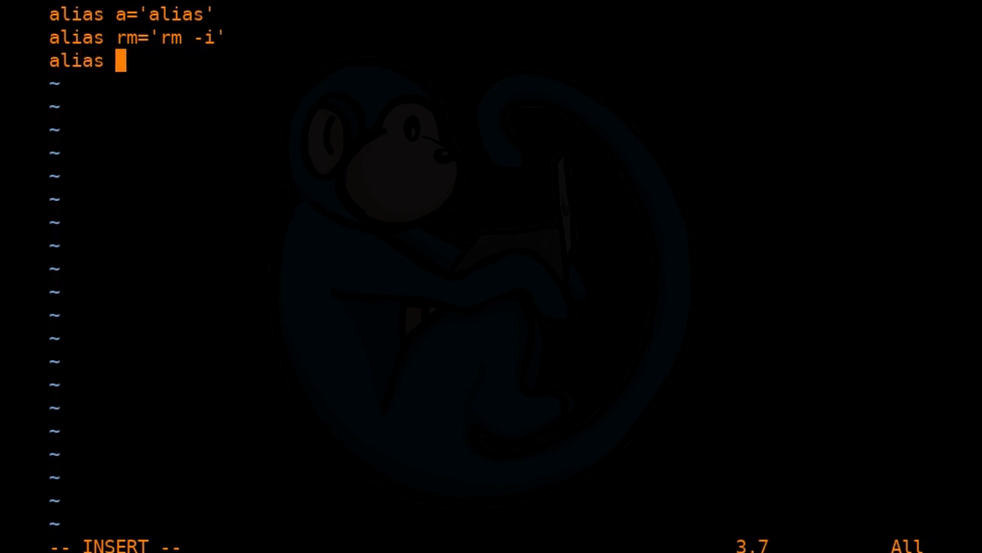
type("mv='")
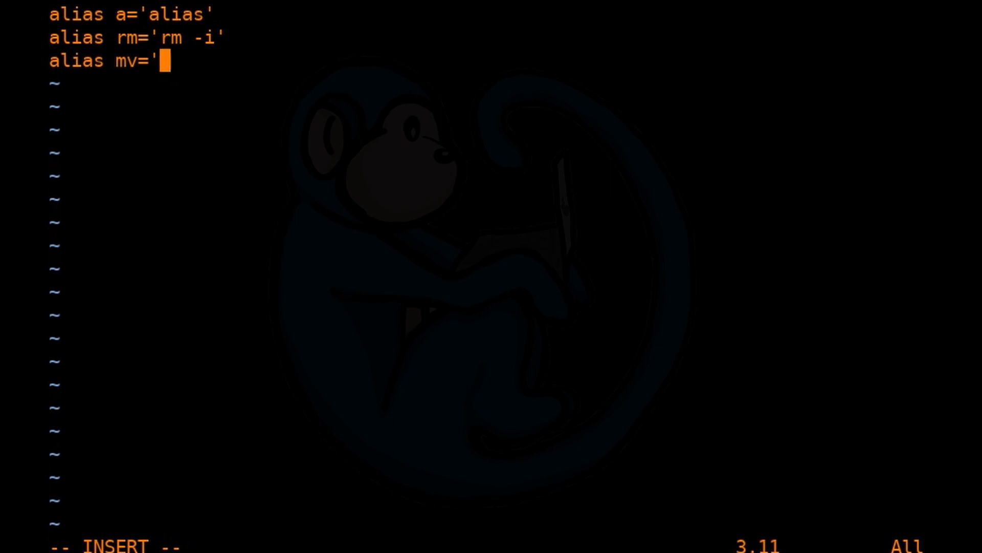
type("mv -i'")
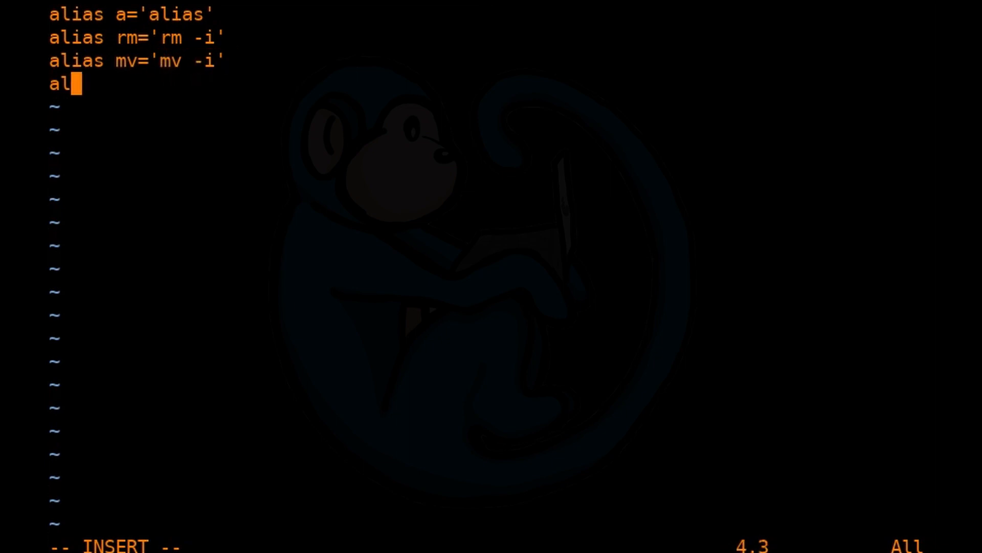
type("ias cp=c")
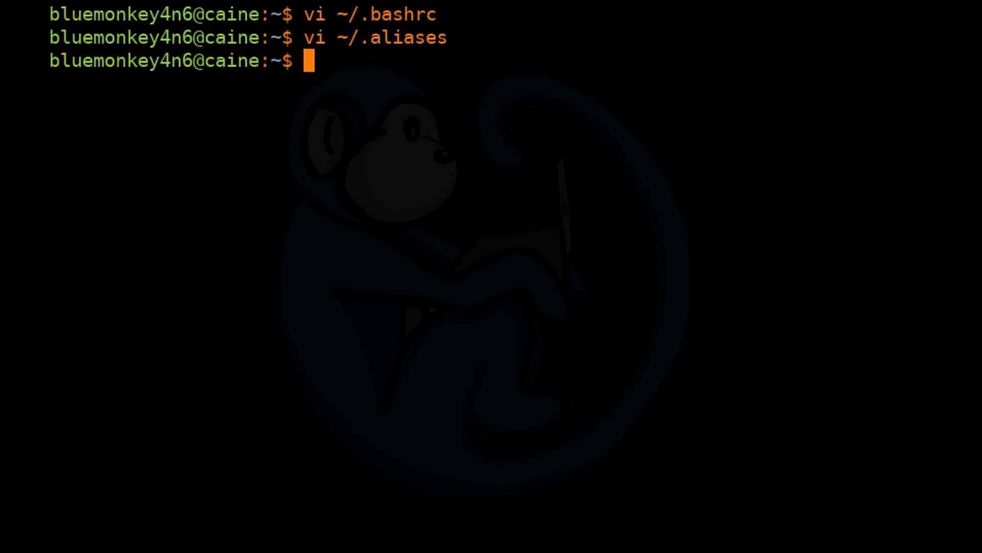
Run source ~/.aliases to load its aliases, then clear the screen.
type("source")
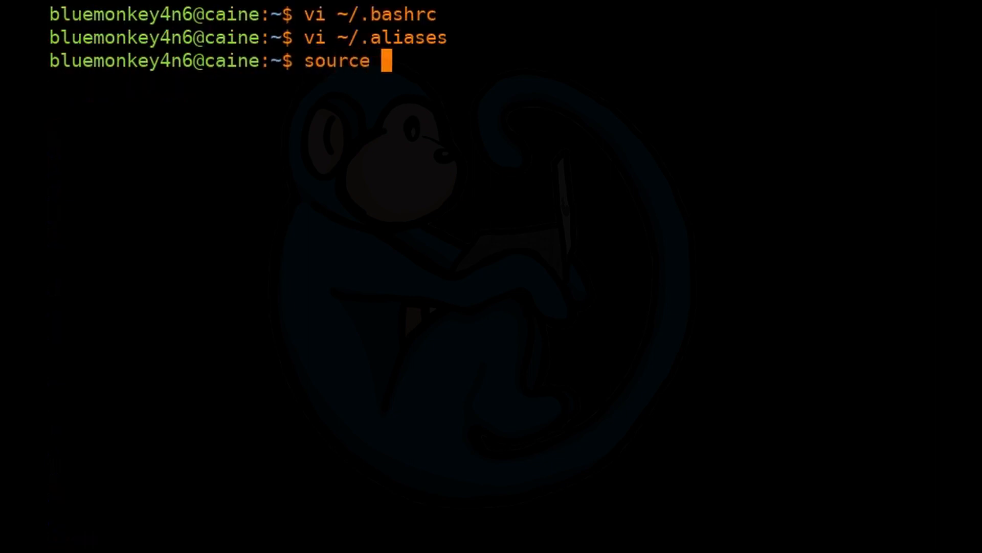
type("~/.alia")
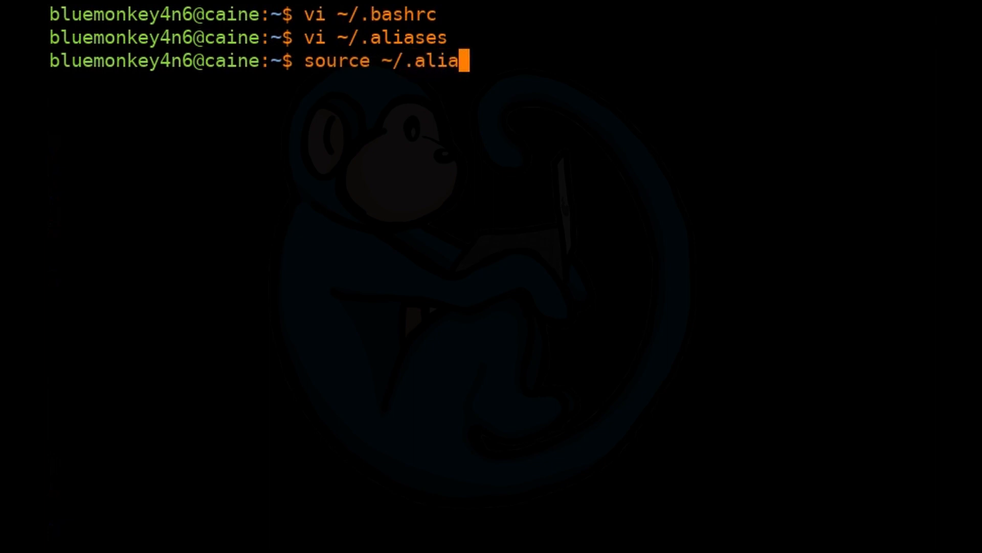
type("ses")
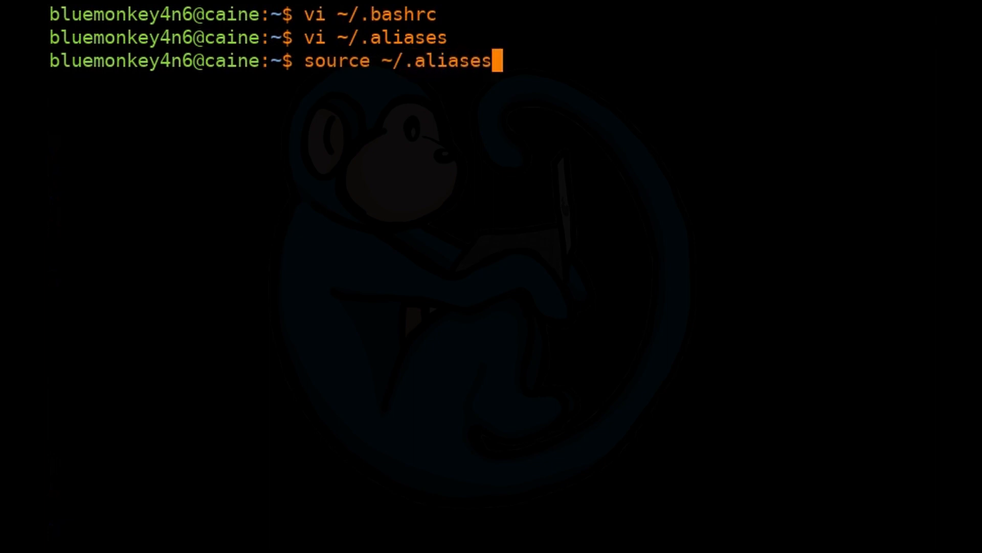
type("a")
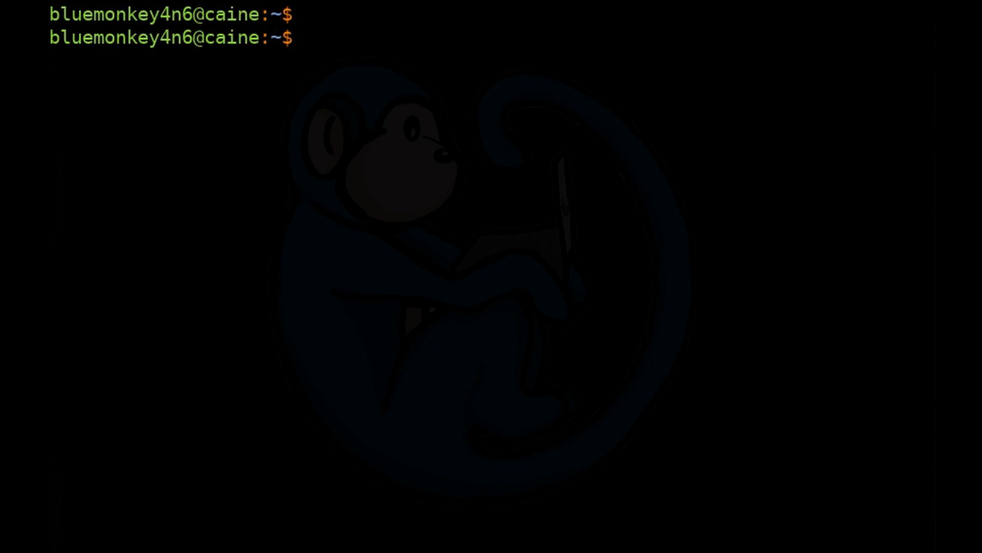
Define the directory-up aliases .. and ... (cd ../../) and bc='bc -l'.
type("alias ..='cd ..")
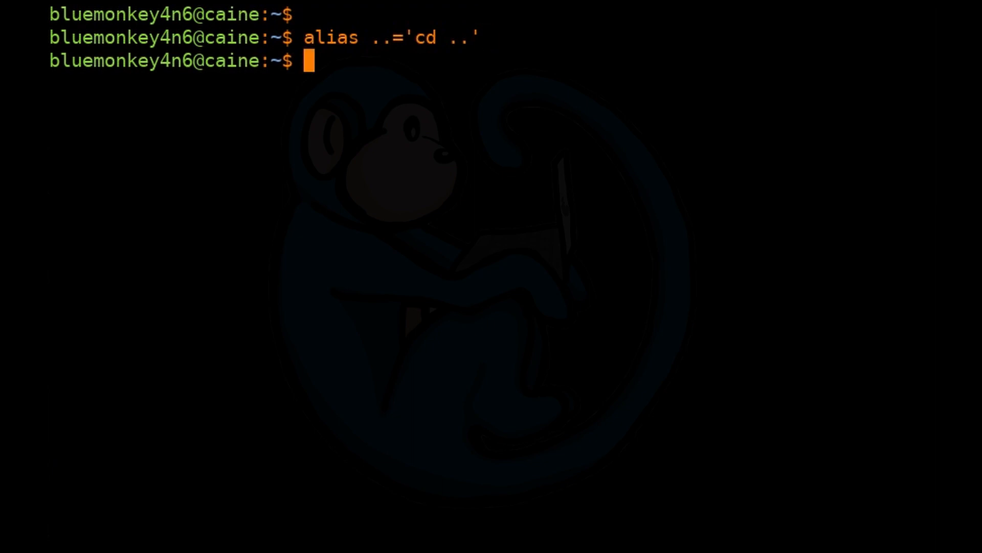
type("alias ...")
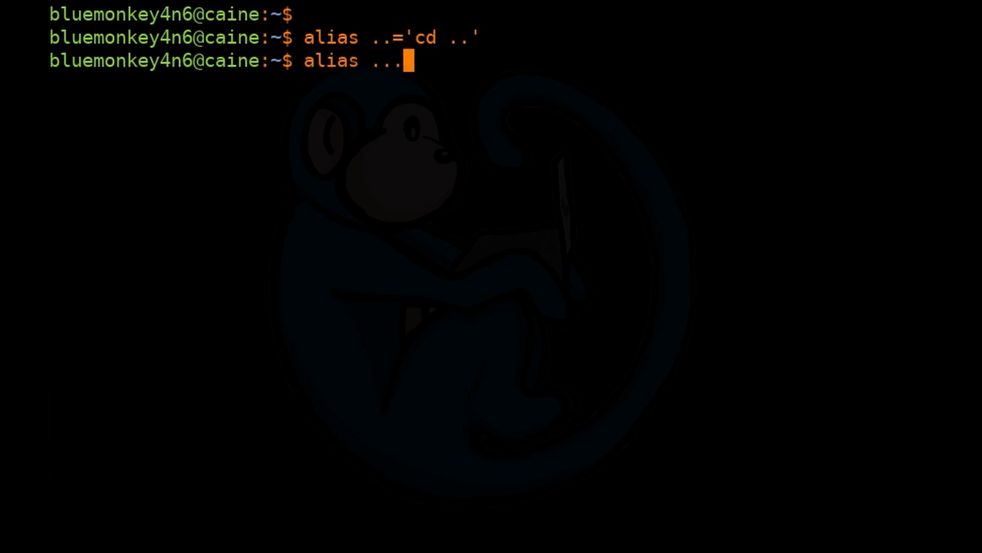
type("=\"cd ../../")
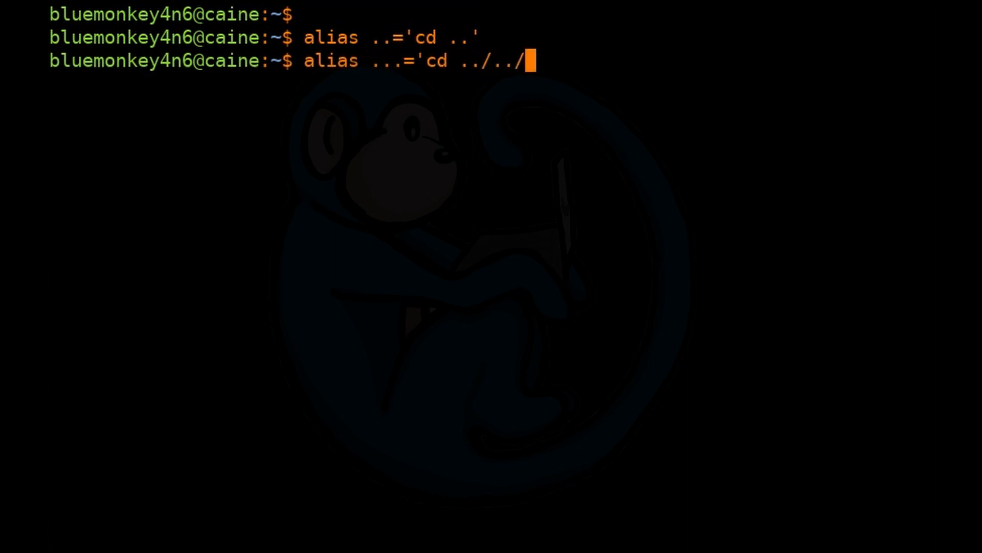
type("'")
type("alias bc")
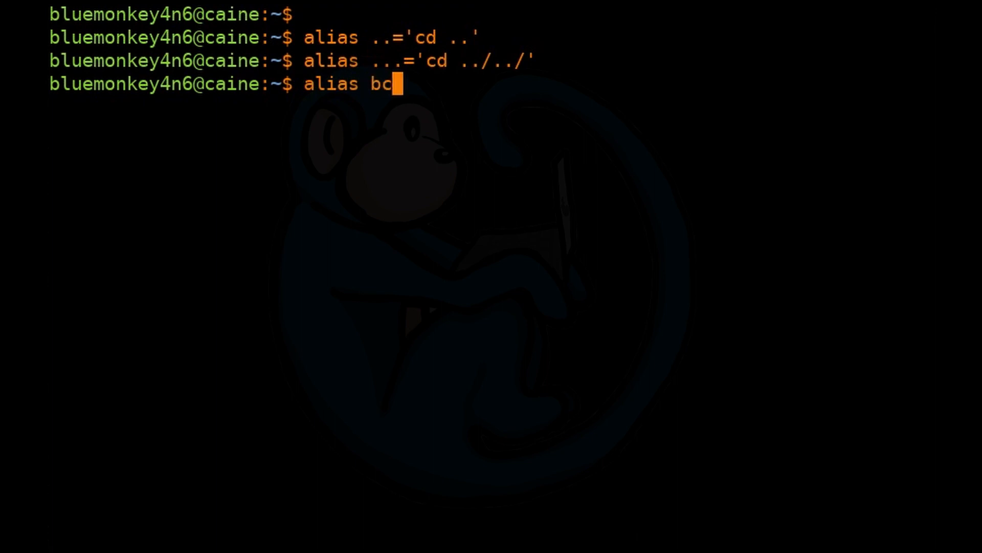
type("=")
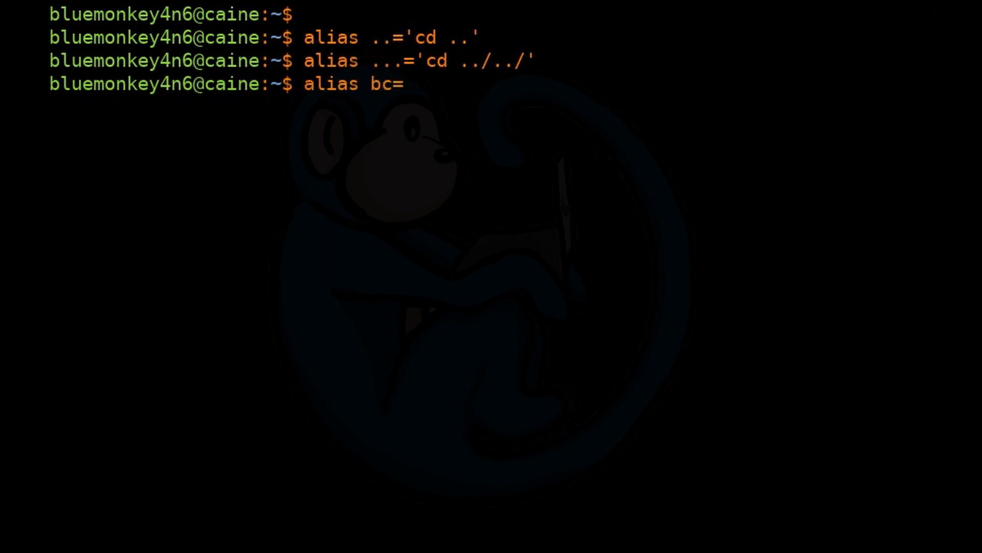
type("'bc -l'")
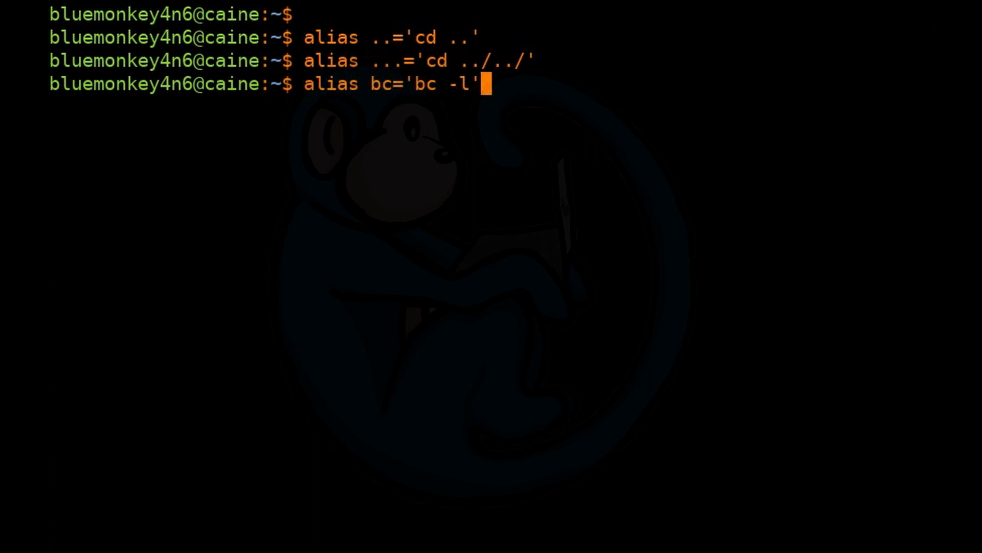
Define the aliases jobs='jobs -l' and ping='ping -c 4'.
type("al")
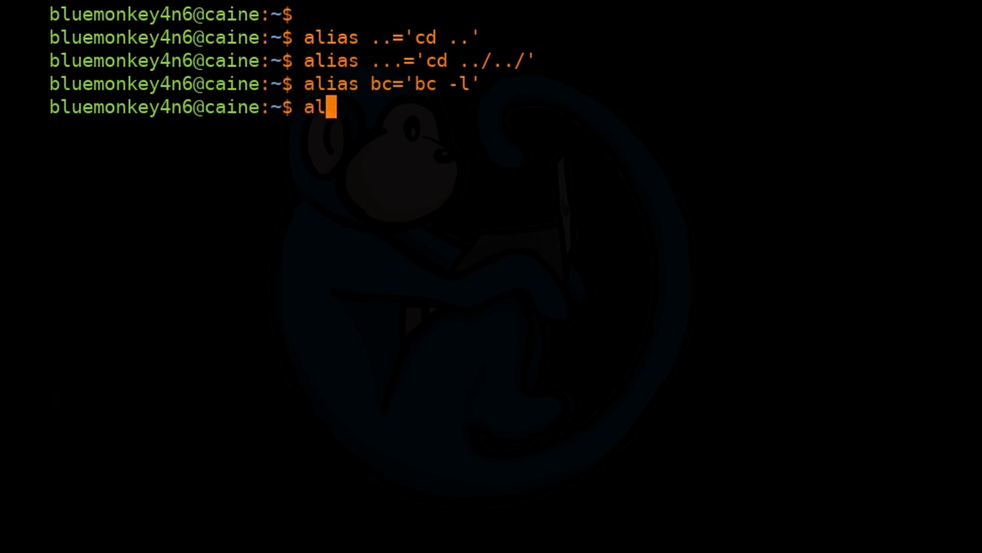
type("ias")
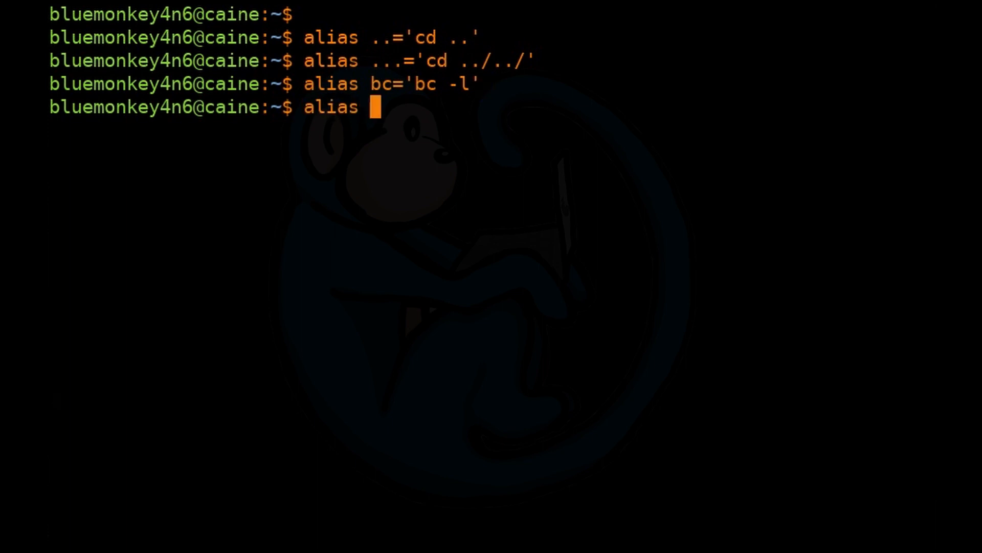
type("jobs")
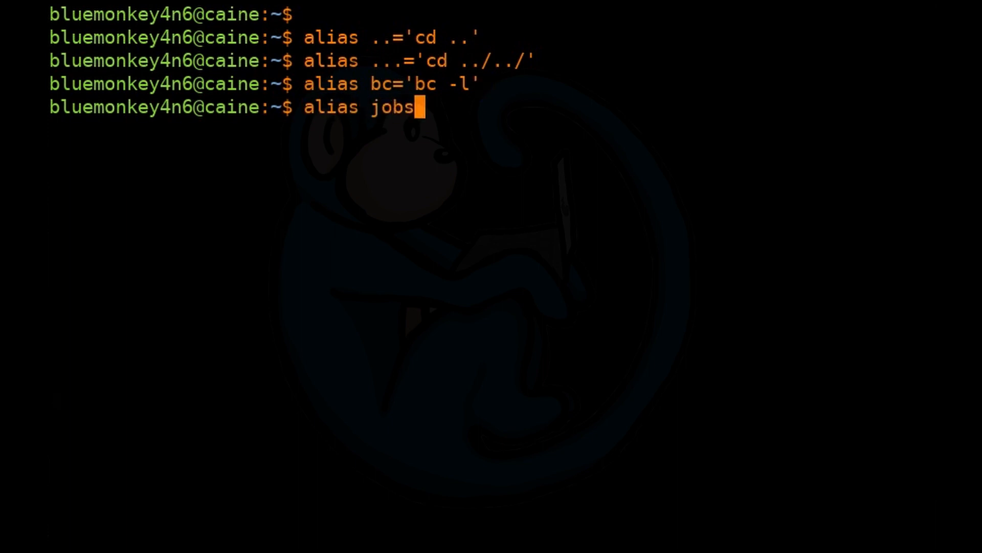
type("=")
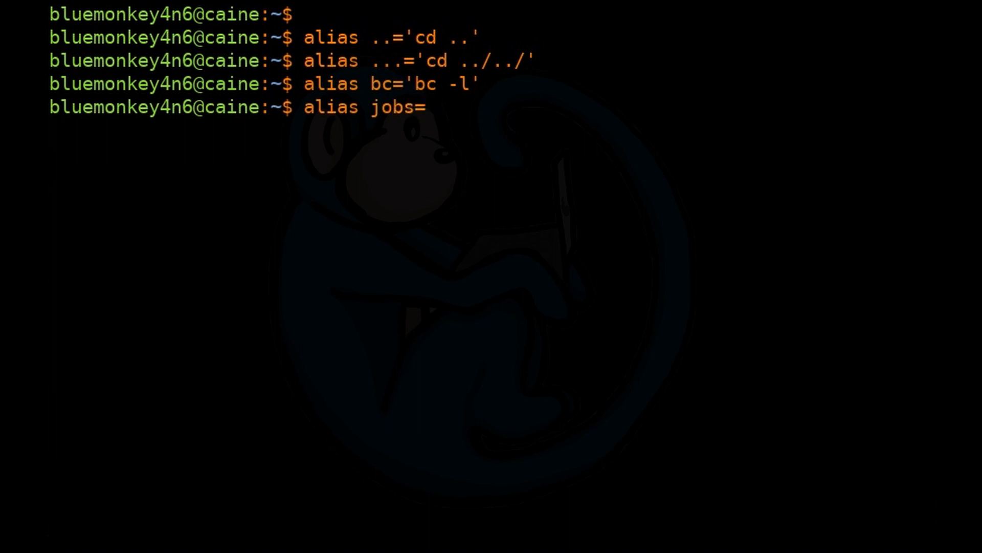
type("'jobs -l'")
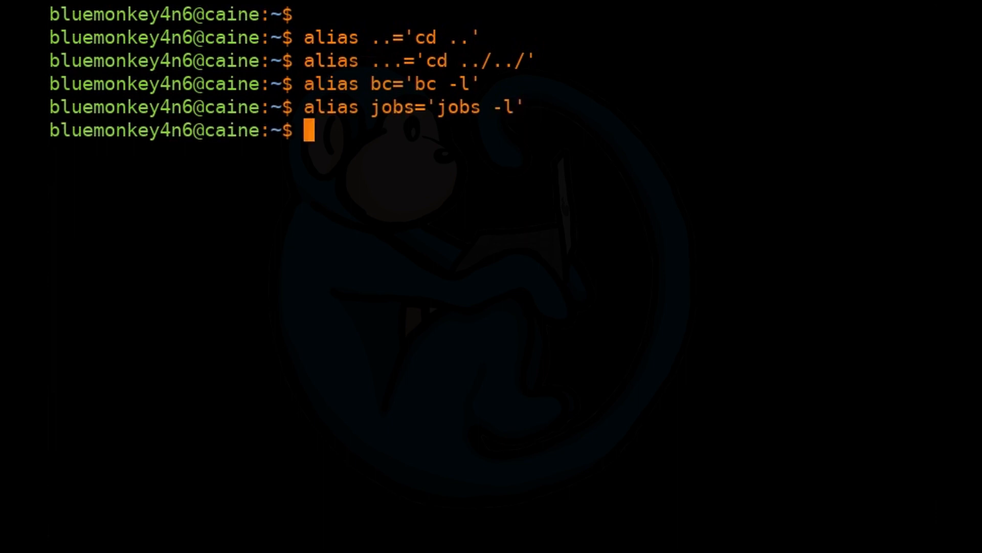
type("alias ping")
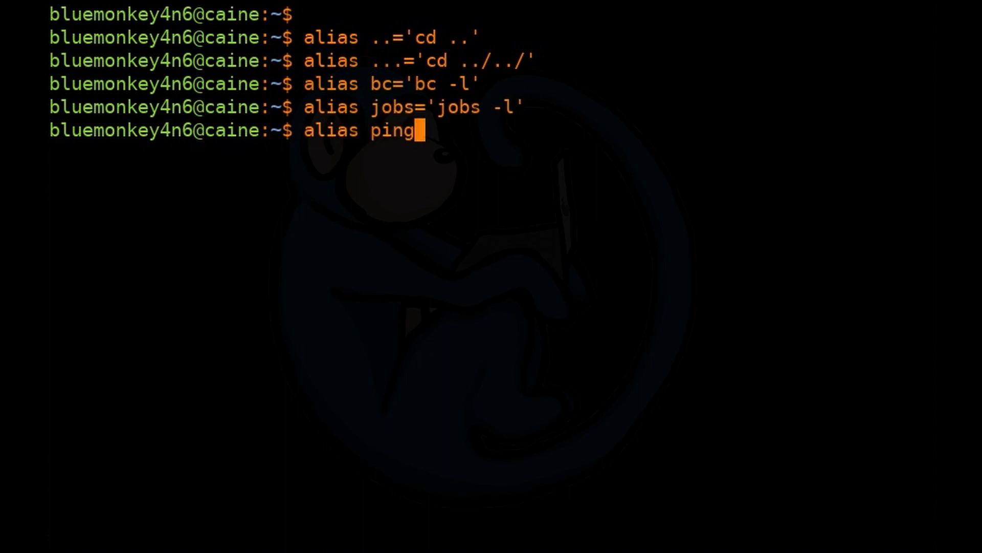
type("='p")
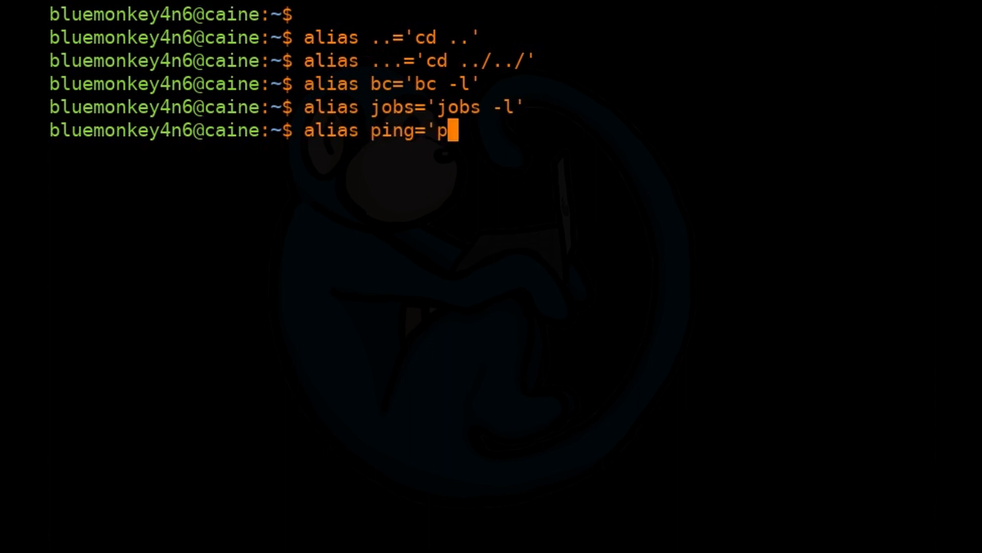
type("ing -c")
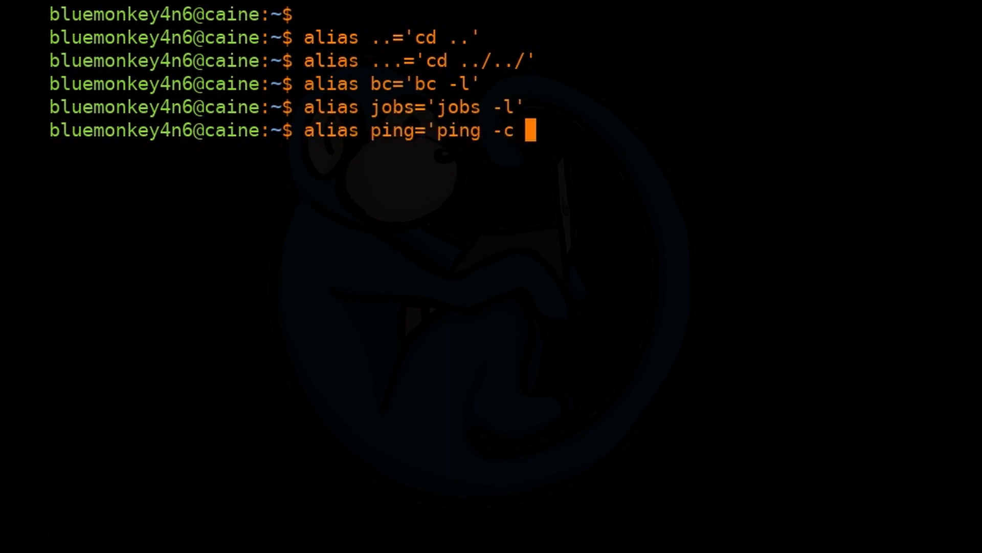
type("4'")
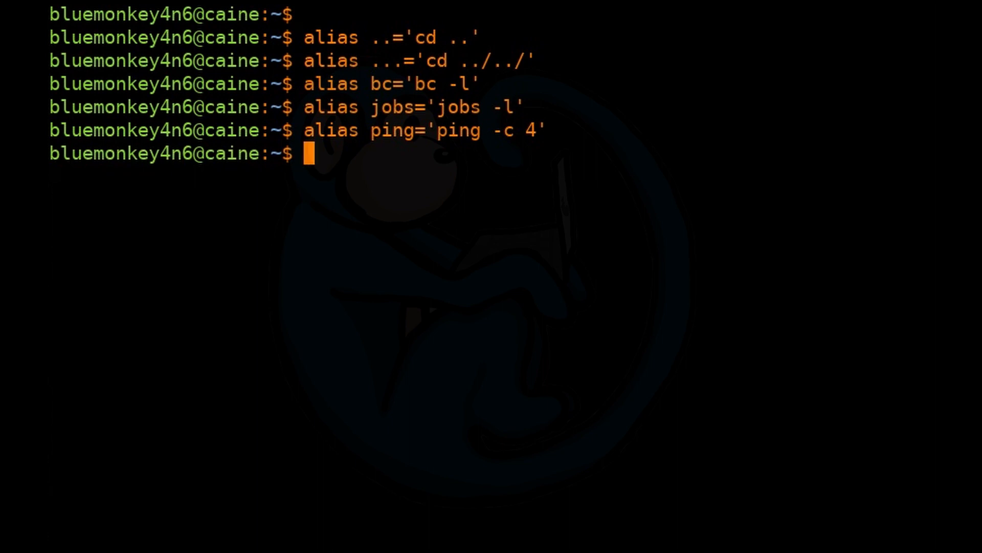
Define the aliases psa='ps auxc' and pse='ps -elf'.
type("alias psa")
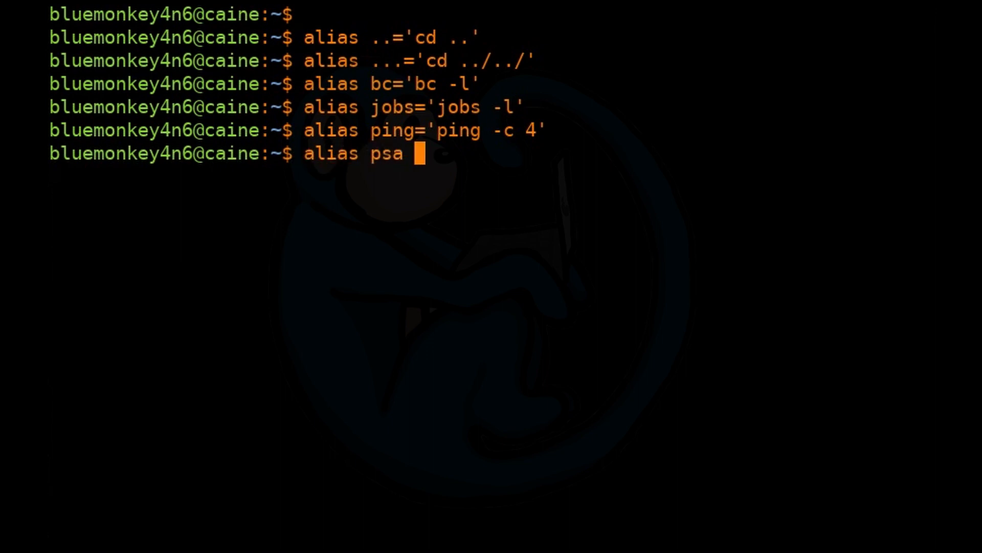
type("=")
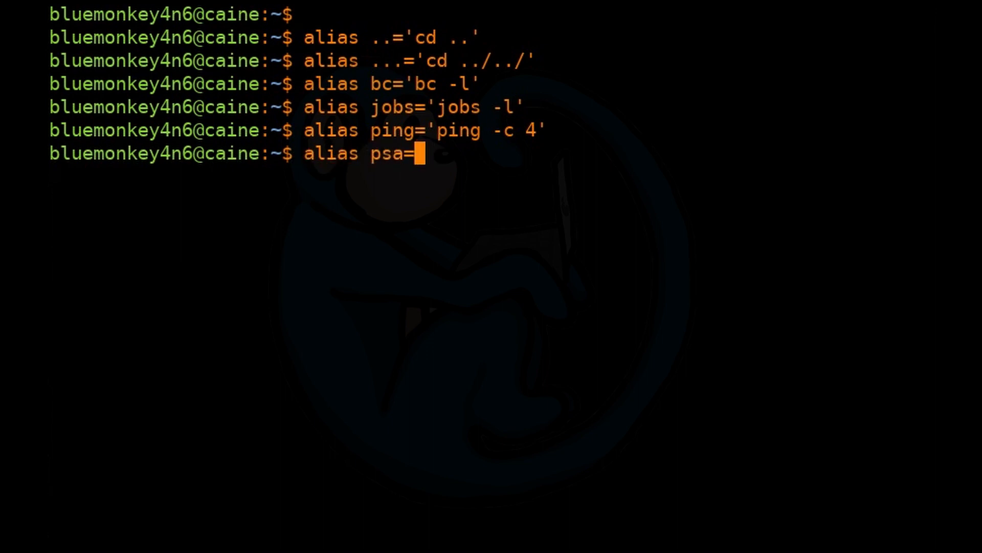
type("'ps a")
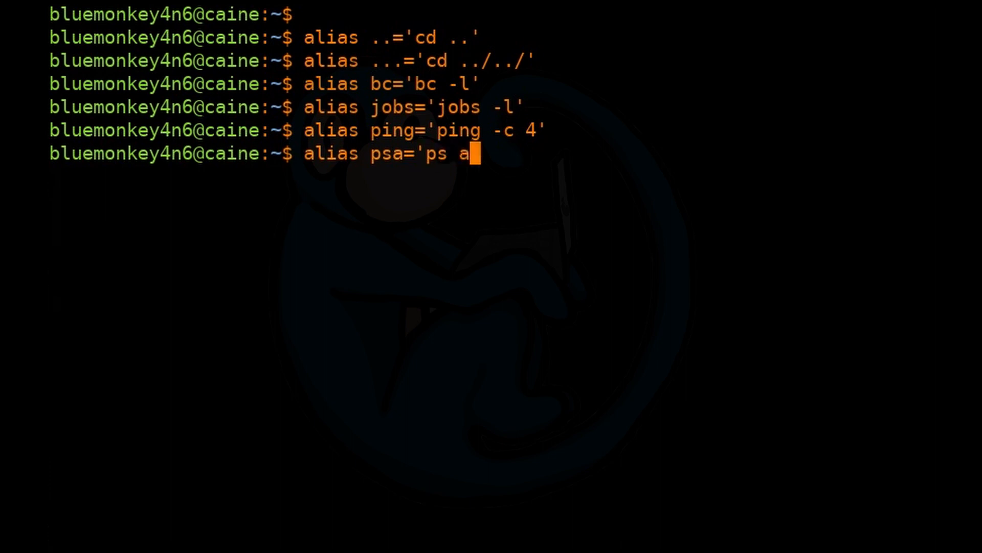
type("uxc")
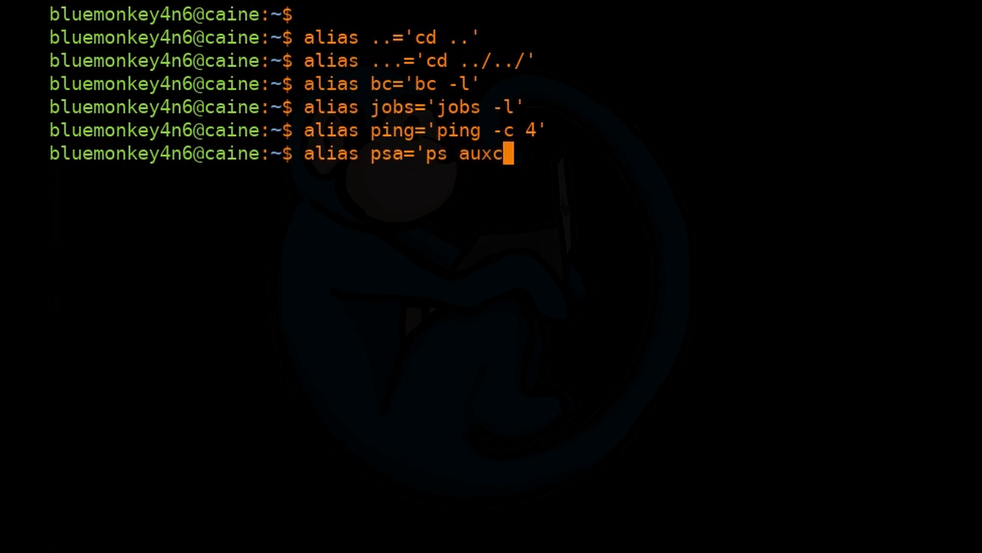
type("'")
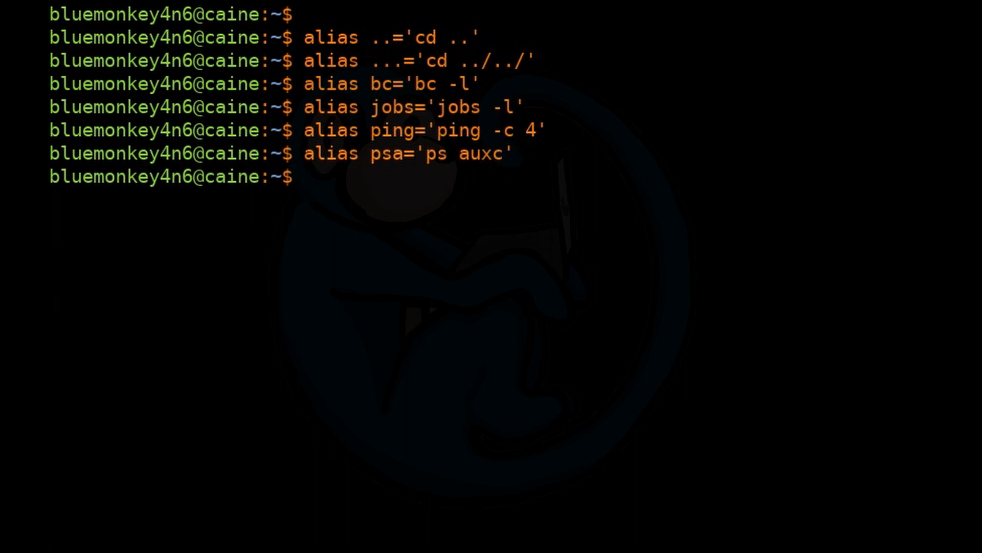
type("alias pse")
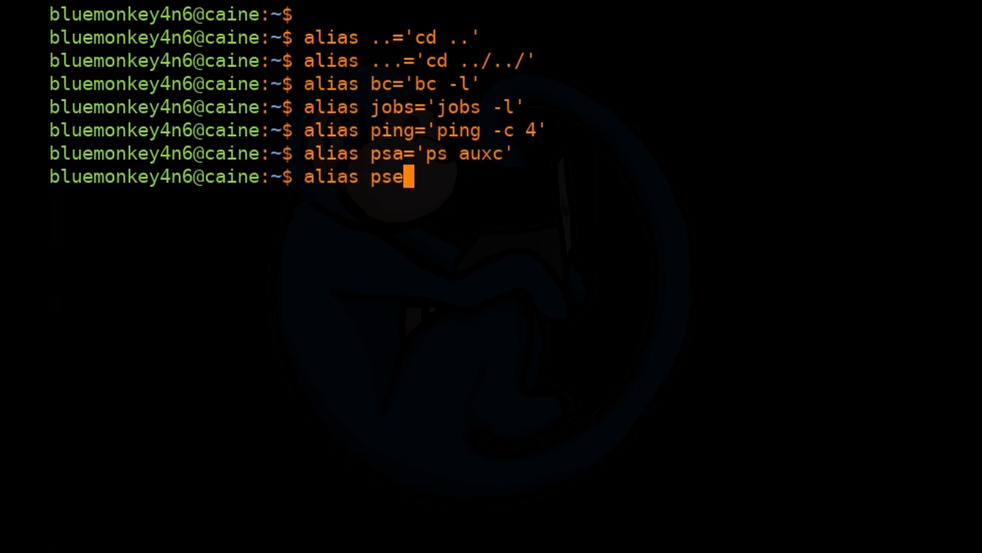
type("='ps")
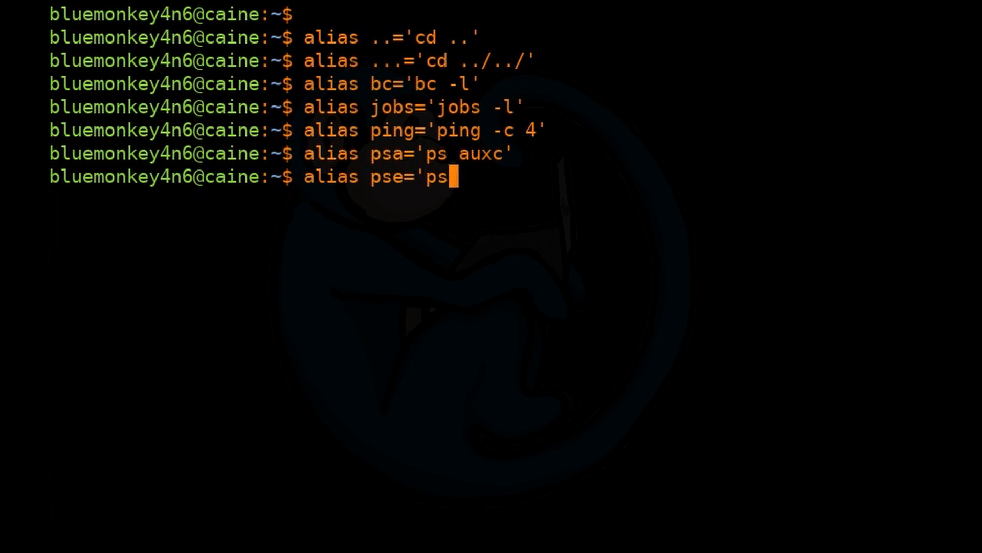
type("-elf")
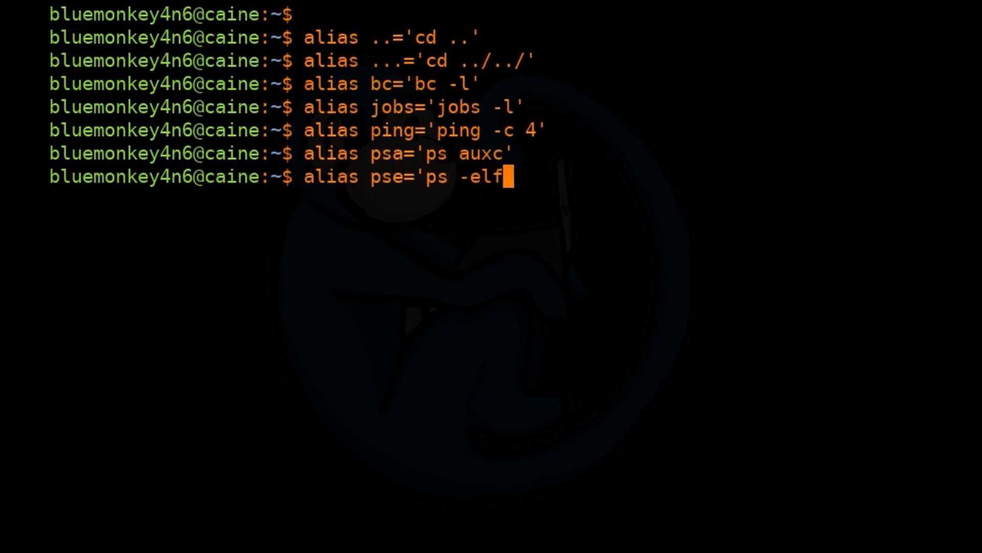
type("'")
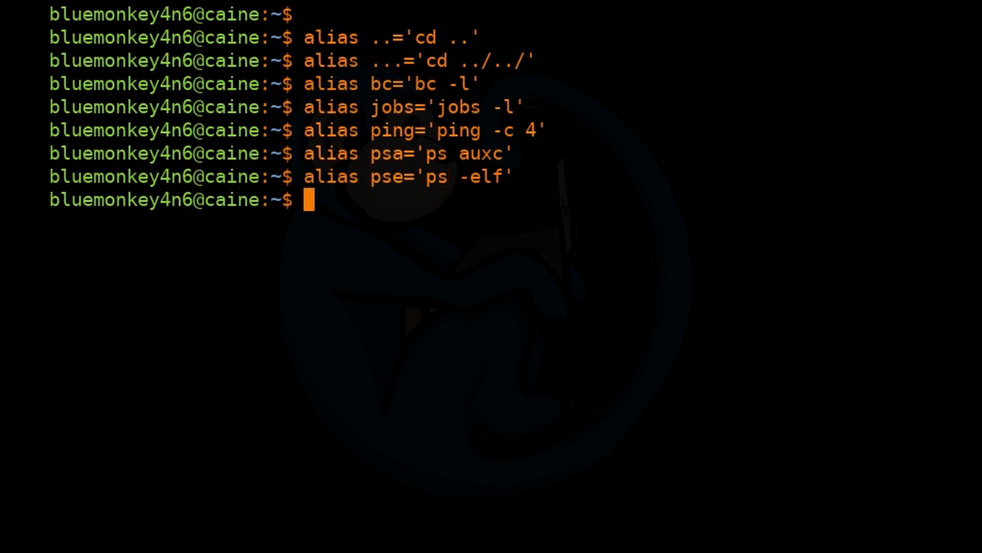
Run .. to reach /home, ping localhost for four replies, then clear.
type("..")
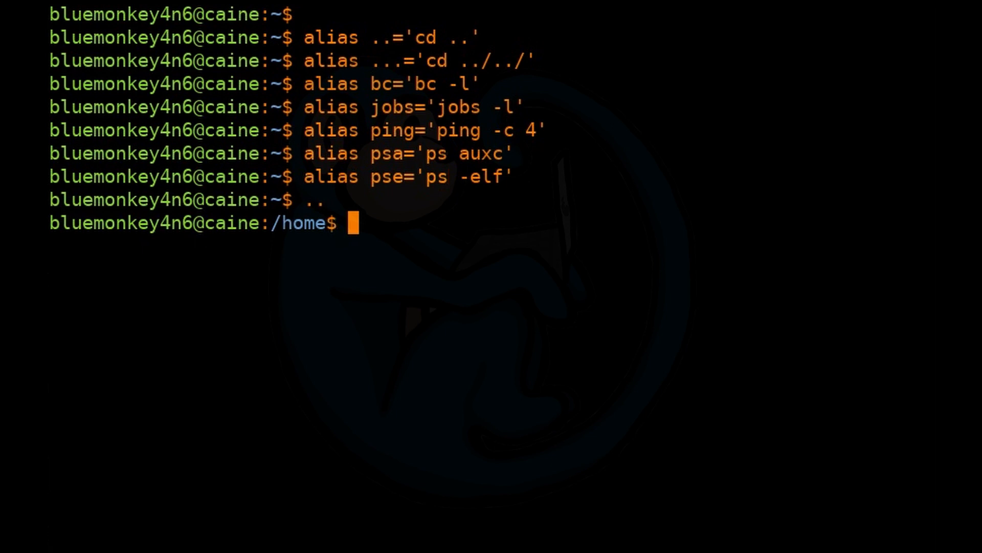
type("ping")
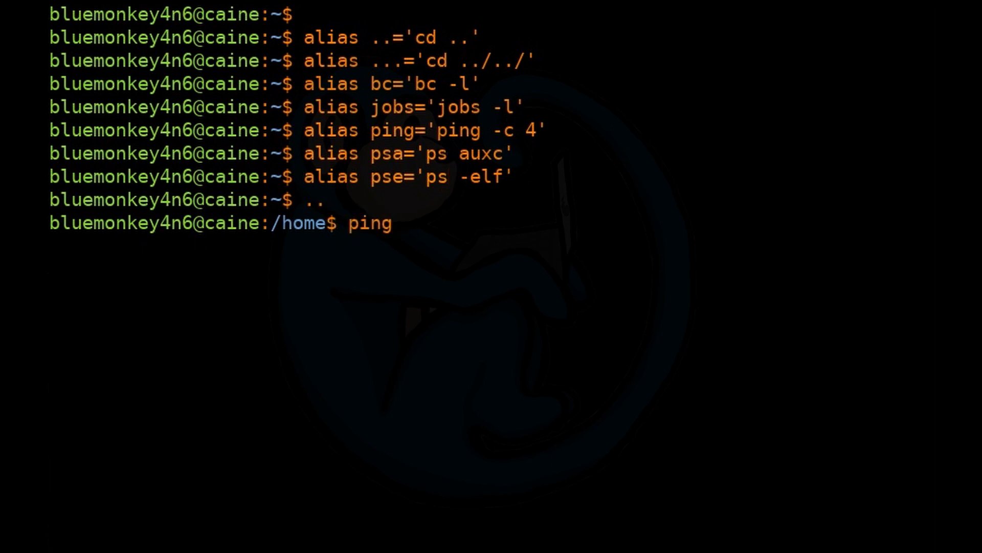
type("localhost")
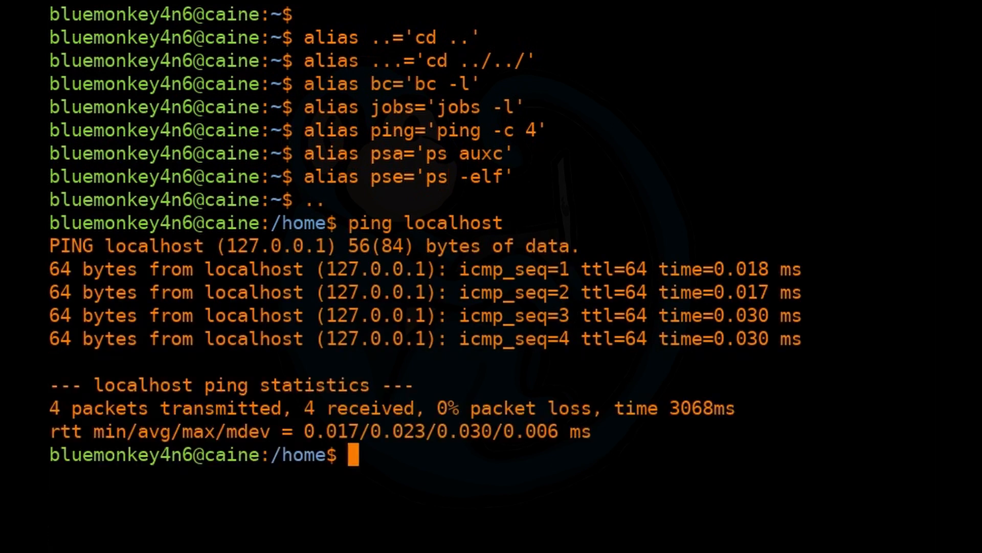
type("al")
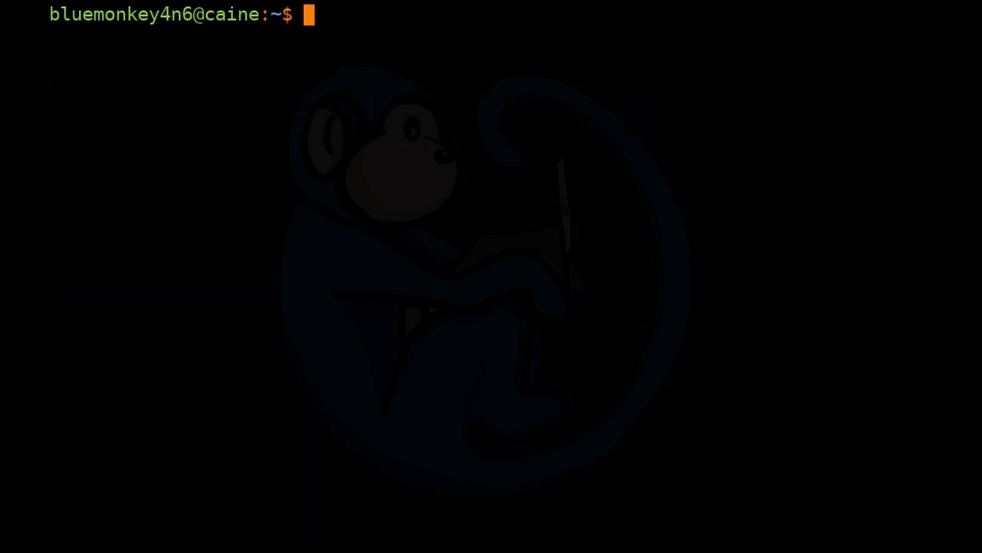
Define alias lsb='lsblk | grep disk' and type lsb to run it.
type("alias lsb='lsblk")
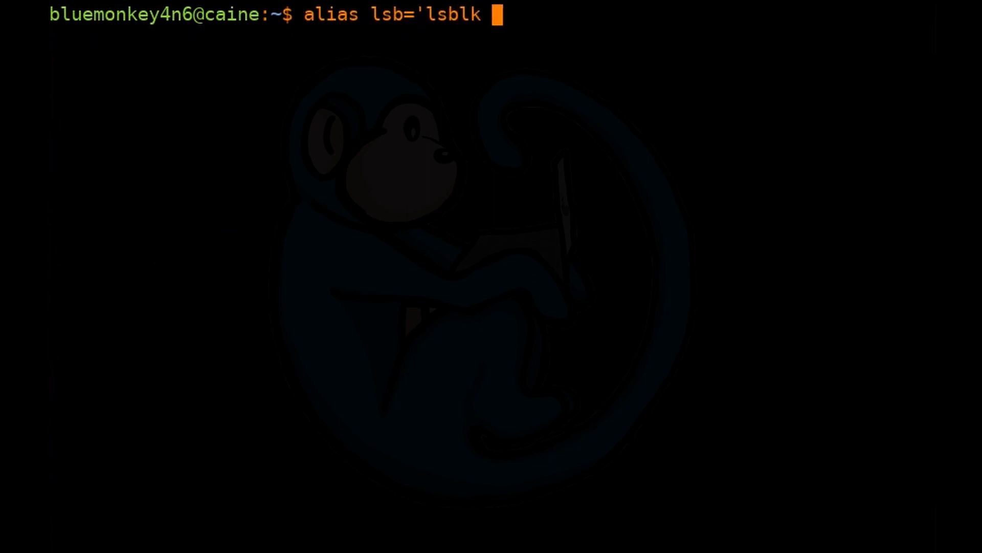
type("| grep dis")
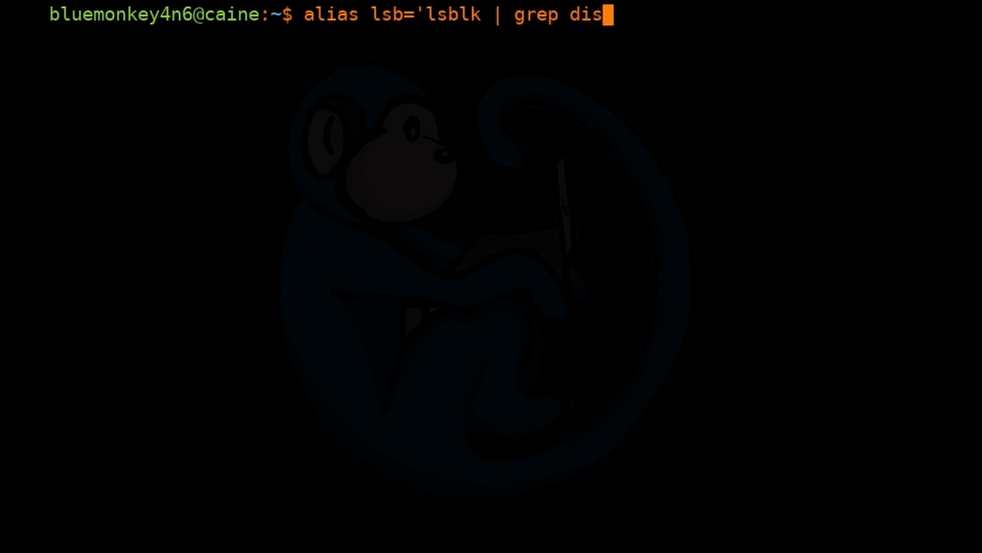
type("k'")
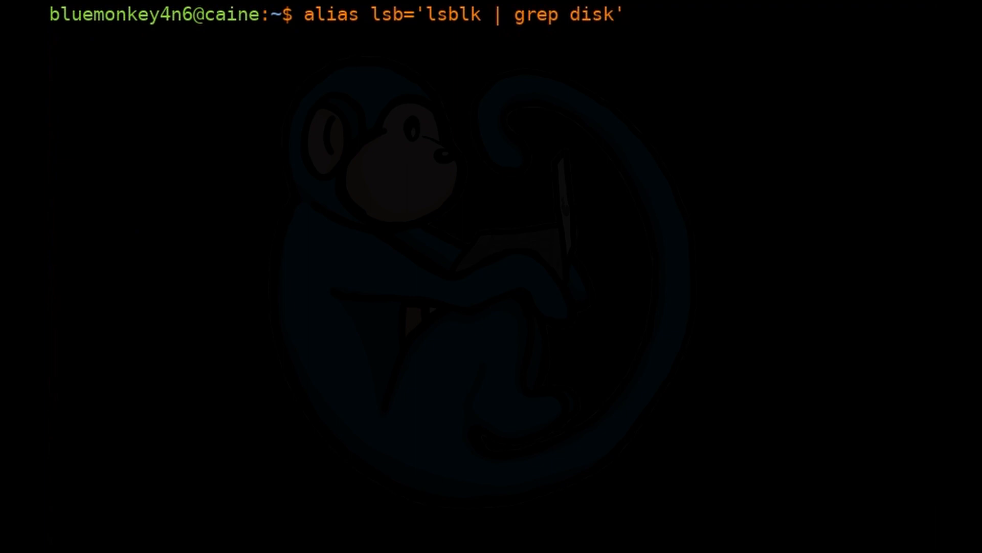
type("lsb")
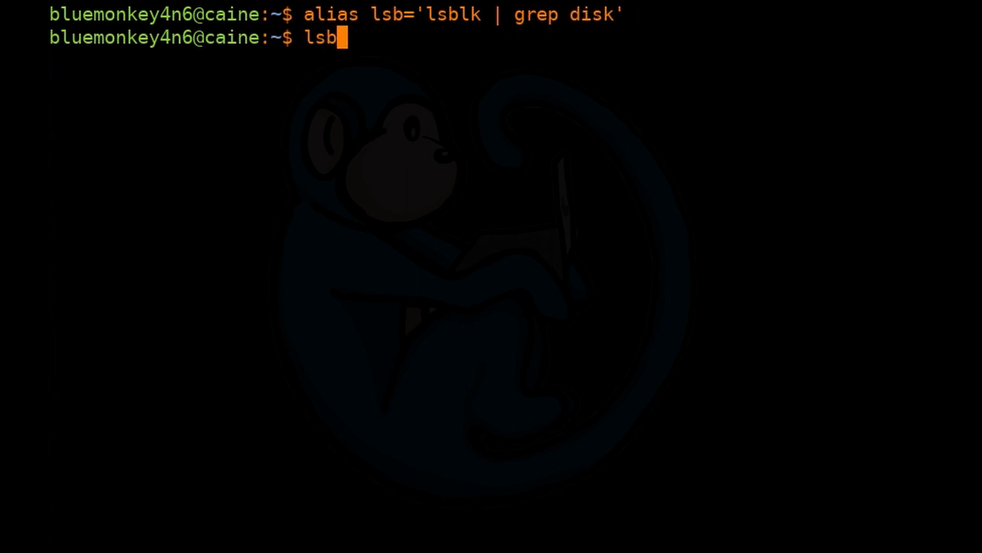